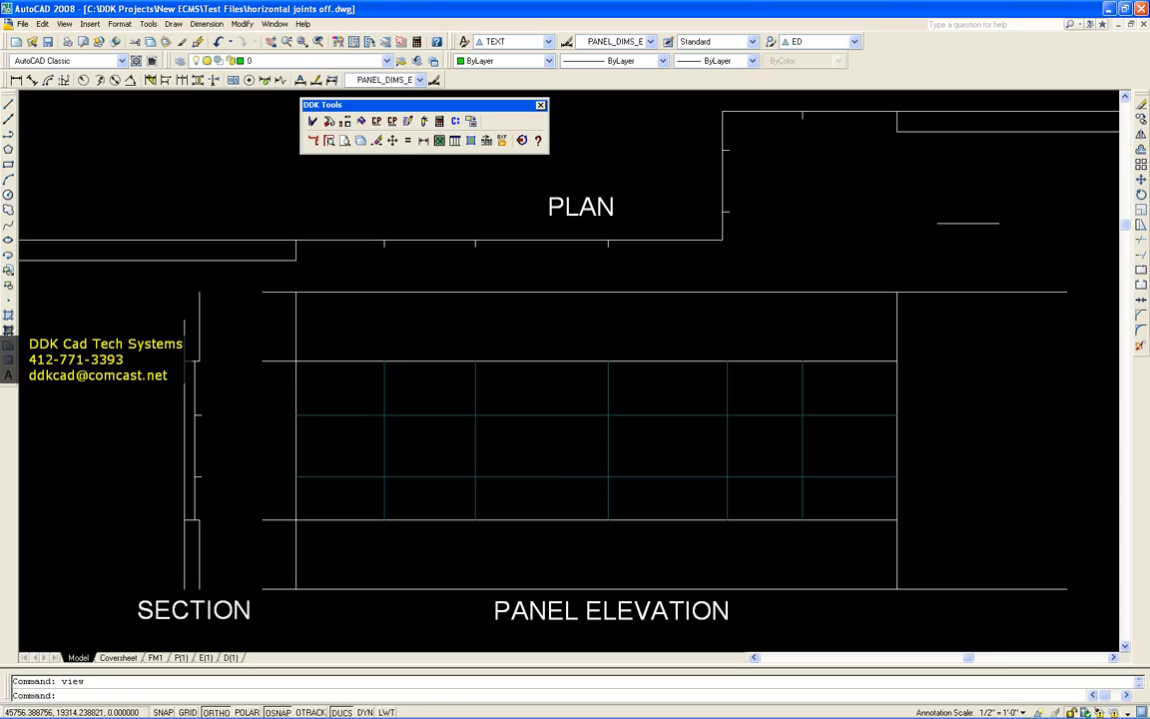
{"action": "mouse_move", "coordinate": [925, 362]}
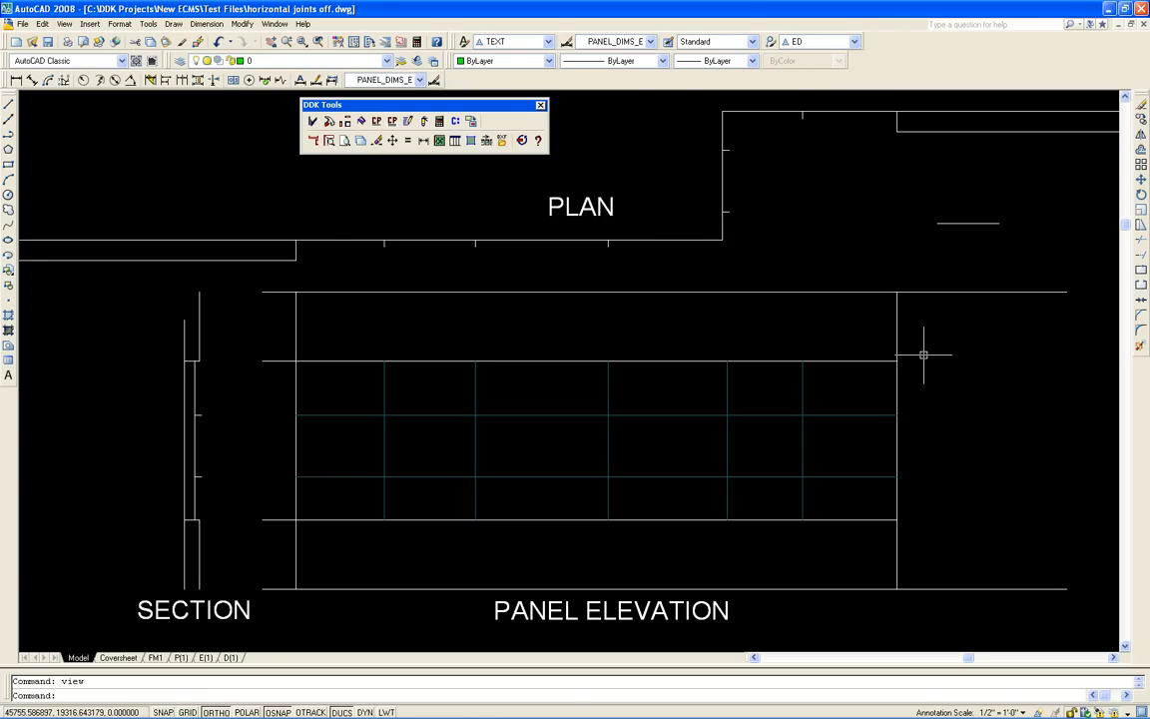
{"action": "mouse_move", "coordinate": [724, 309]}
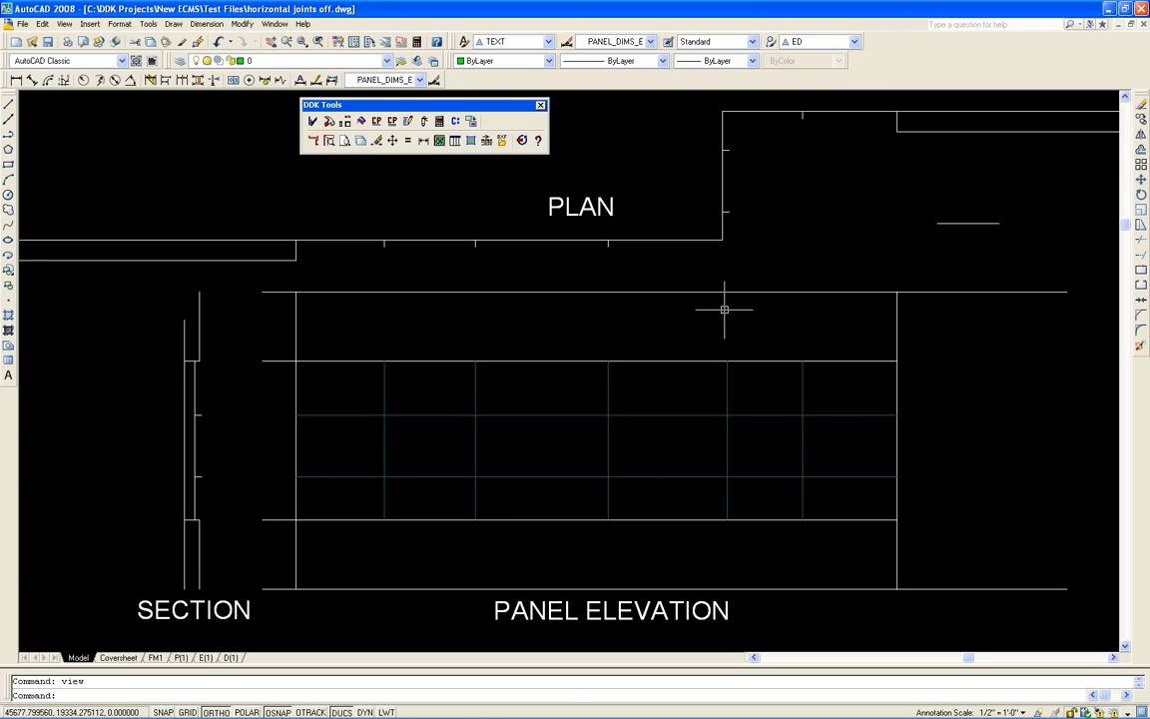
{"action": "mouse_move", "coordinate": [189, 521]}
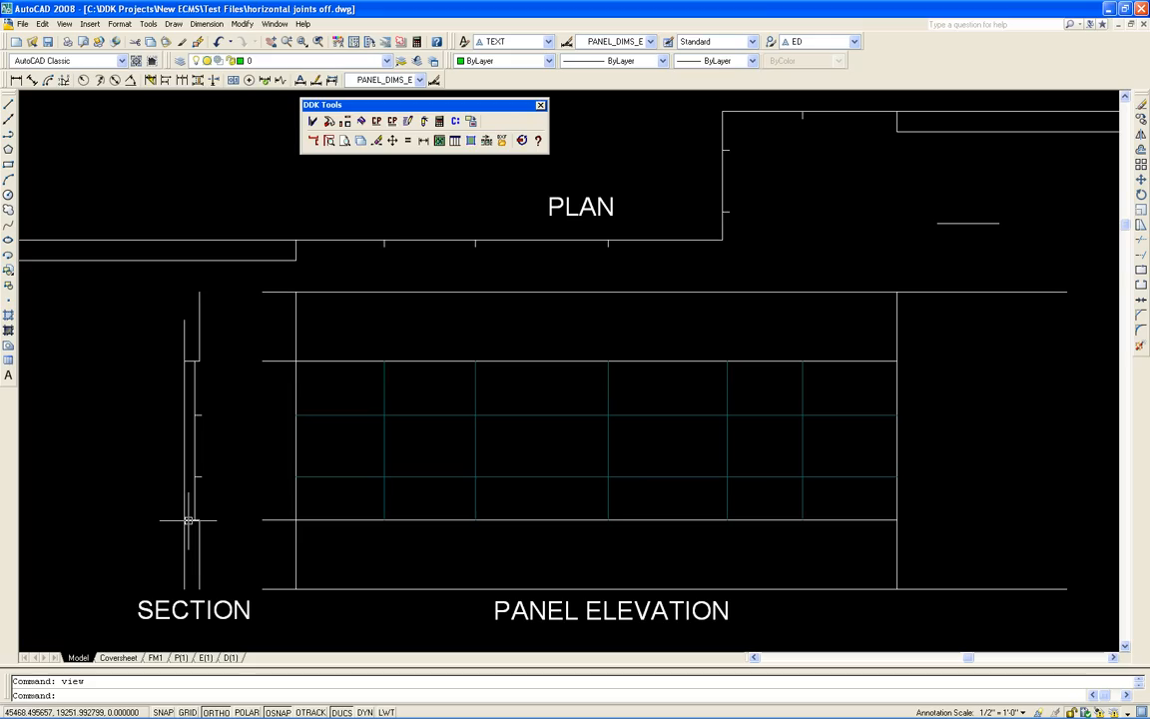
{"action": "mouse_move", "coordinate": [532, 387]}
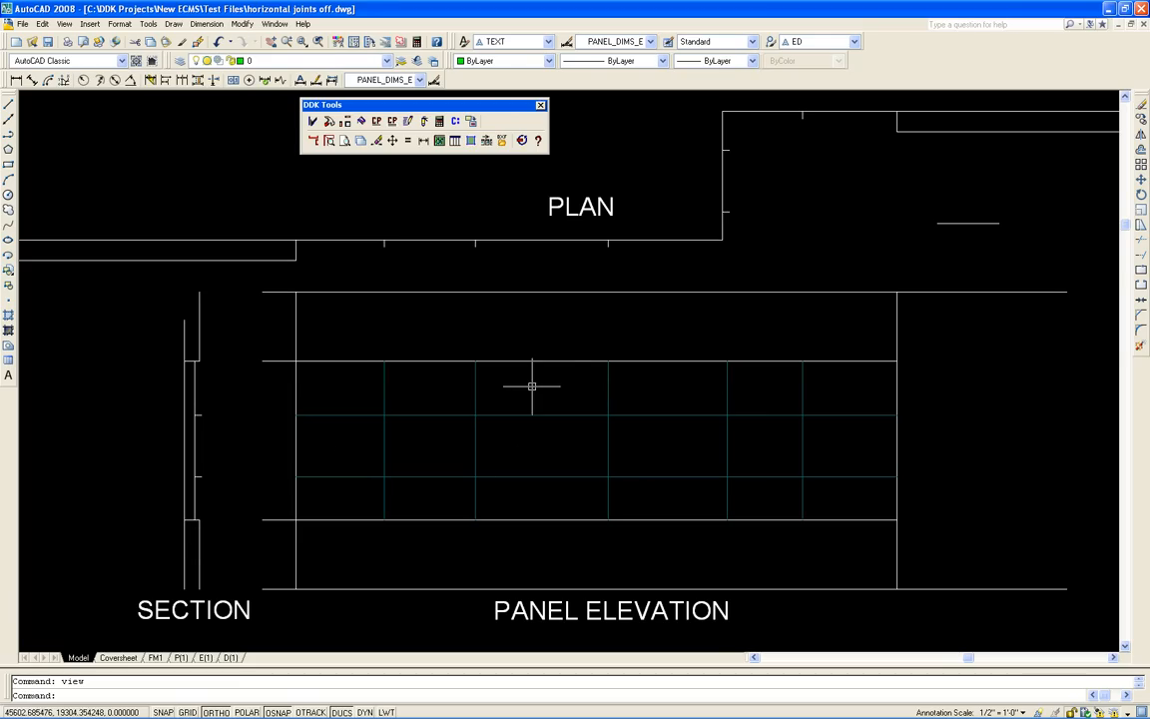
{"action": "mouse_move", "coordinate": [615, 324]}
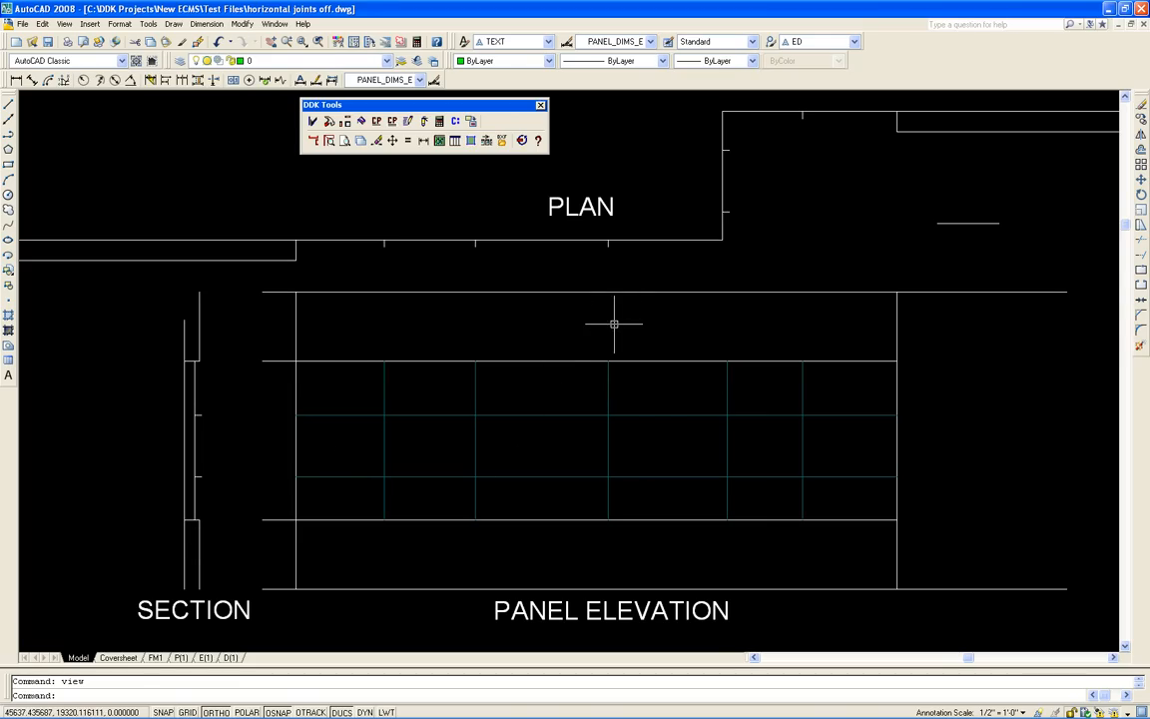
{"action": "mouse_move", "coordinate": [646, 420]}
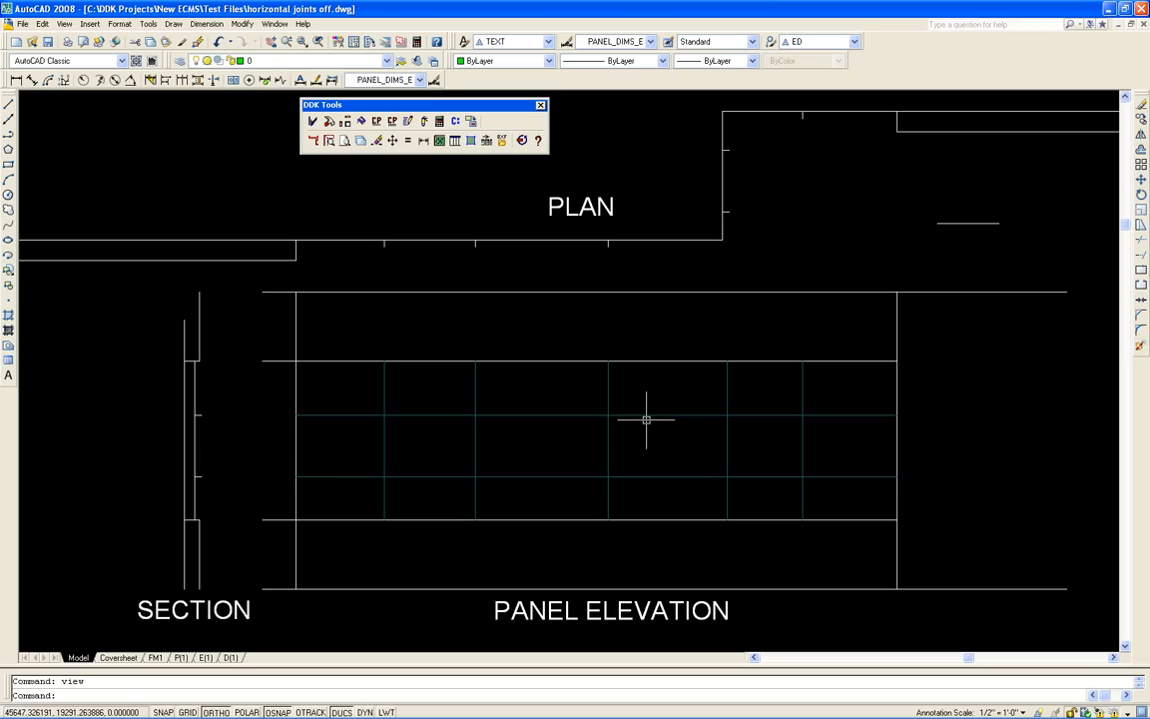
{"action": "mouse_move", "coordinate": [56, 162]}
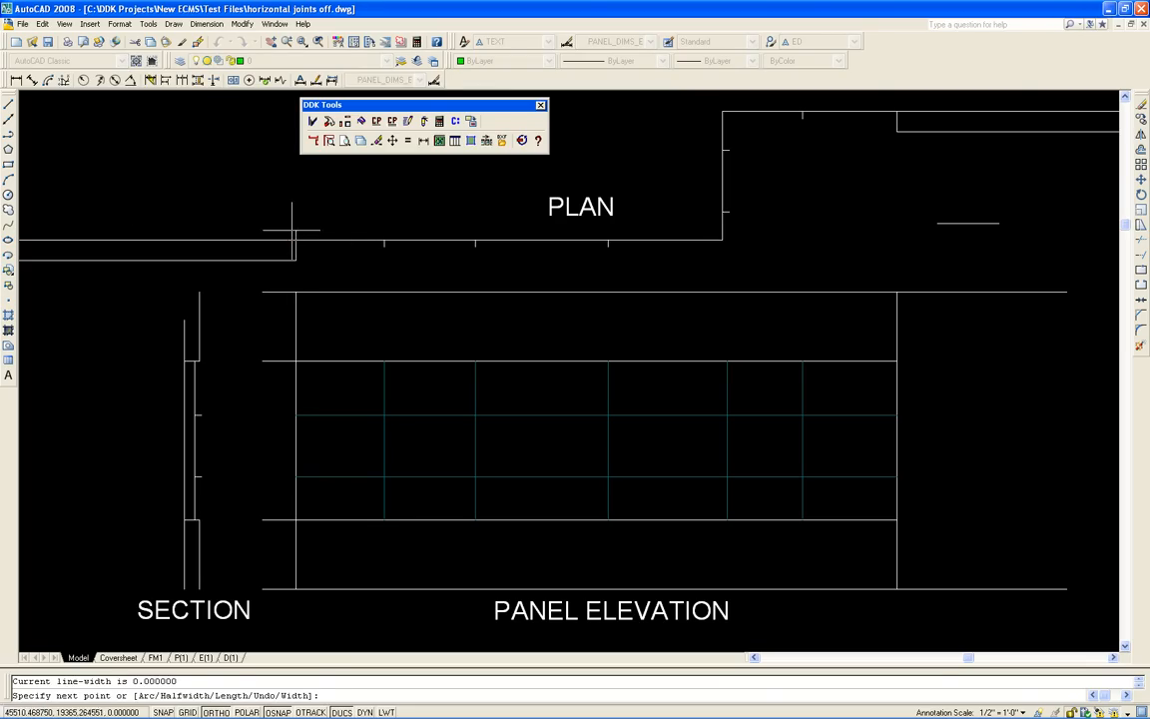
- Trace the plan wall polyline through its next points to the corner
{"action": "left_click", "coordinate": [475, 240]}
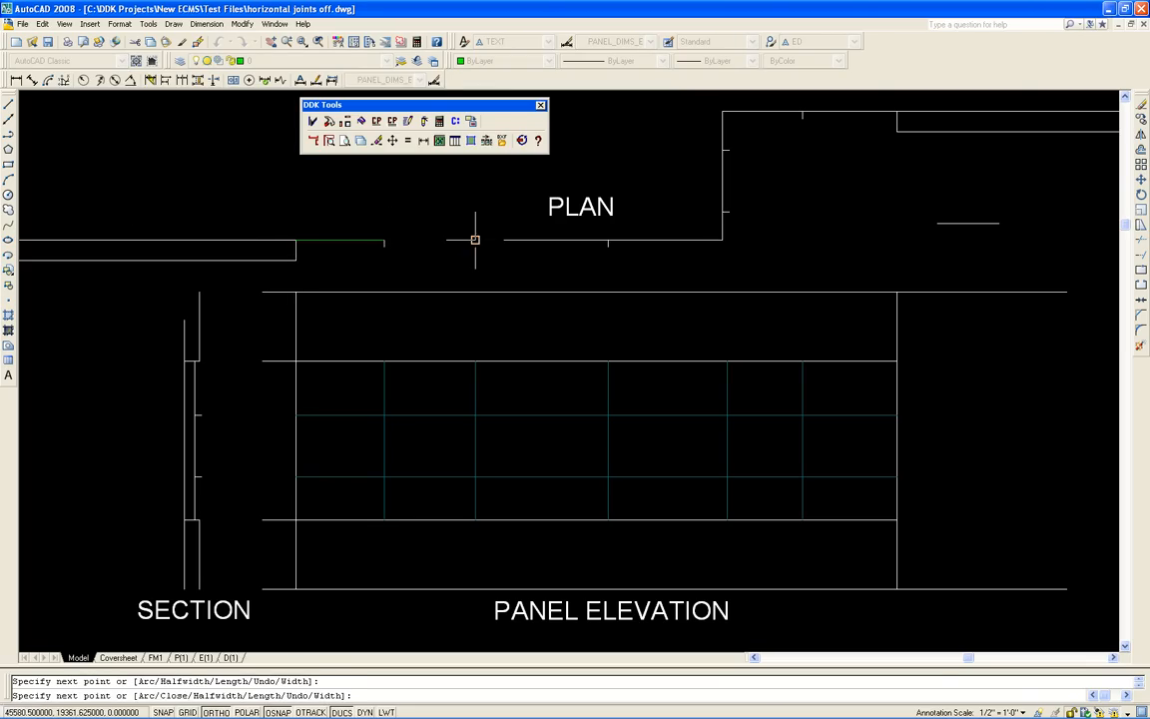
{"action": "left_click", "coordinate": [610, 240]}
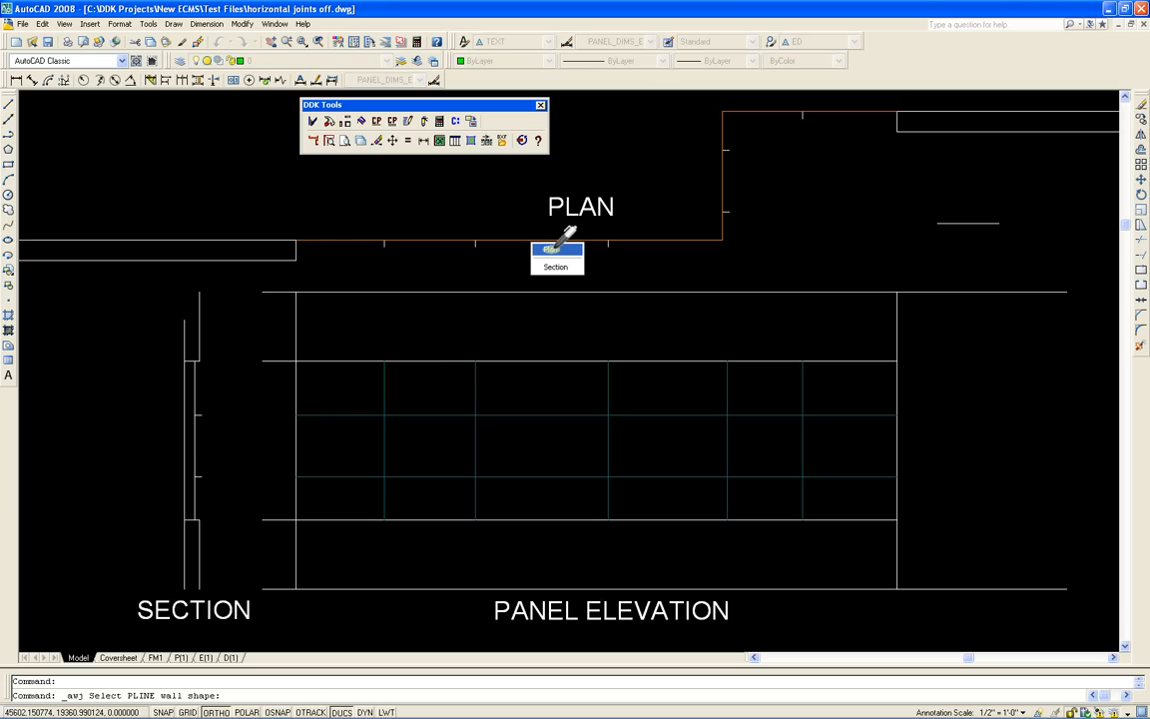
- Choose the plan option so the traced wall becomes wall lines with joint markers
{"action": "left_click", "coordinate": [552, 243]}
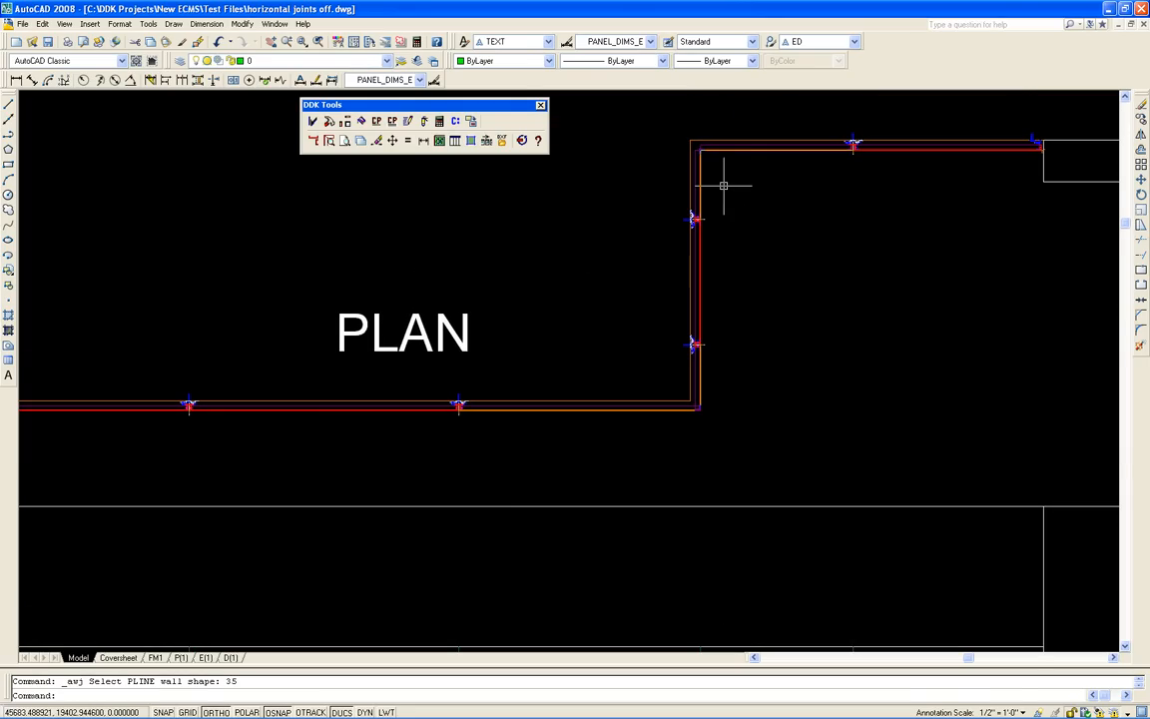
{"action": "mouse_move", "coordinate": [727, 186]}
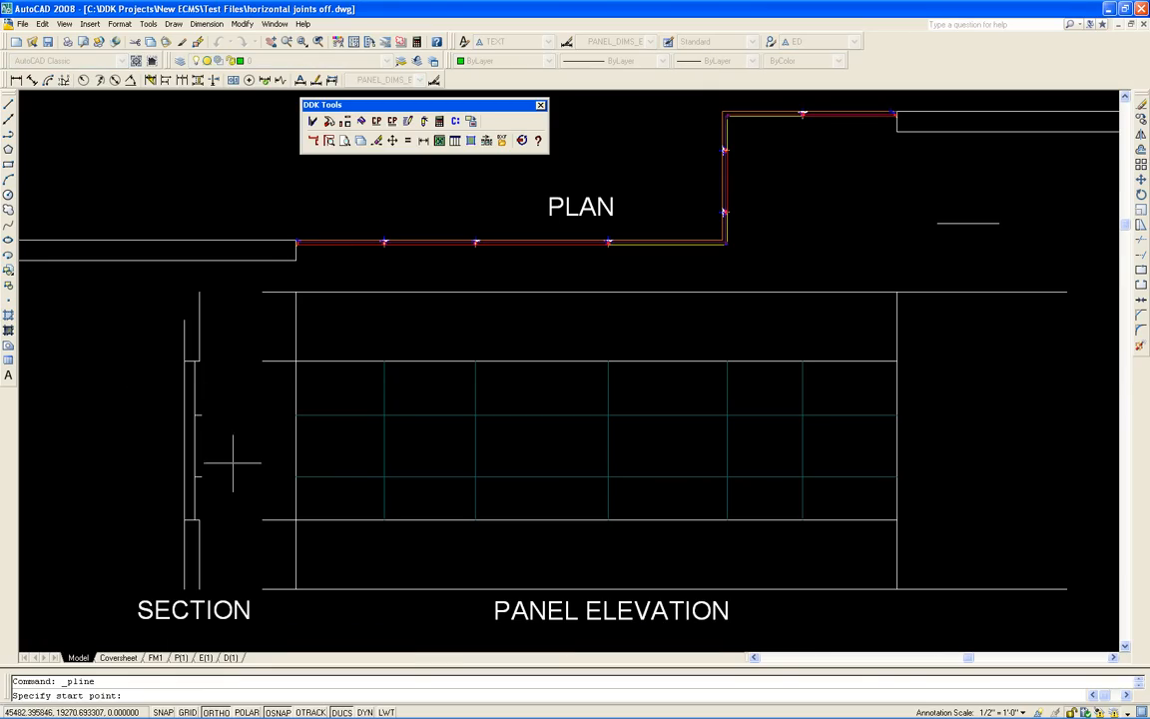
- Start the section wall polyline and continue it downward along the wall
{"action": "left_click", "coordinate": [197, 479]}
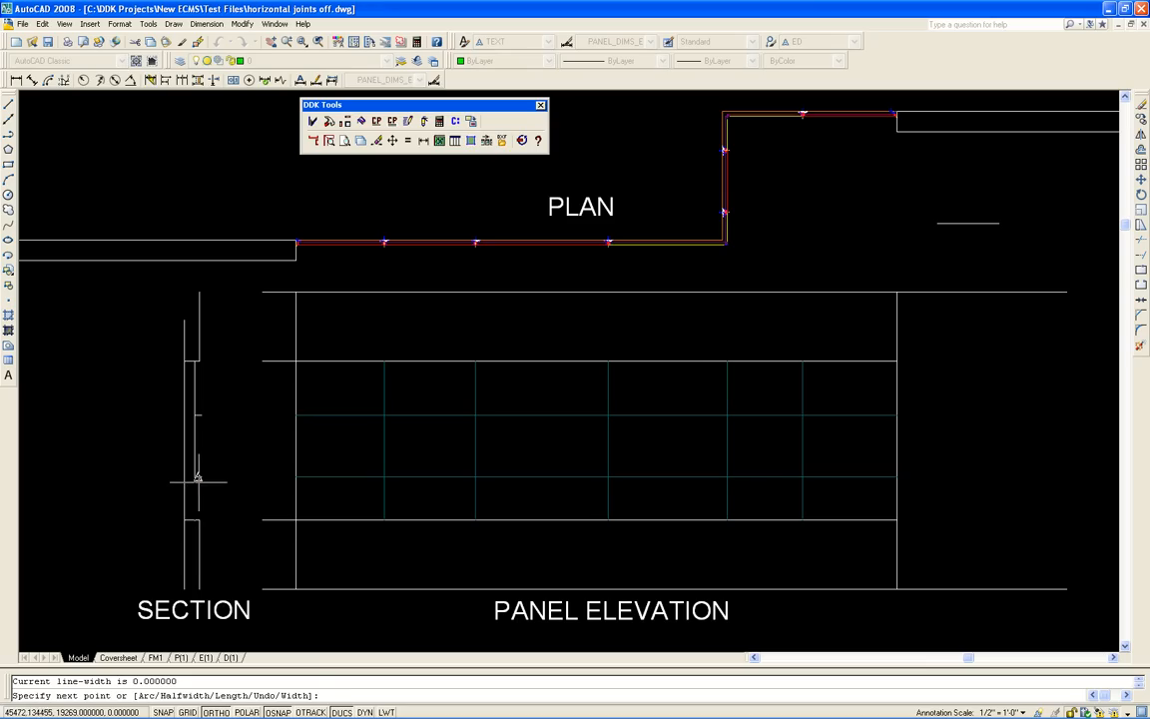
{"action": "left_click", "coordinate": [196, 479]}
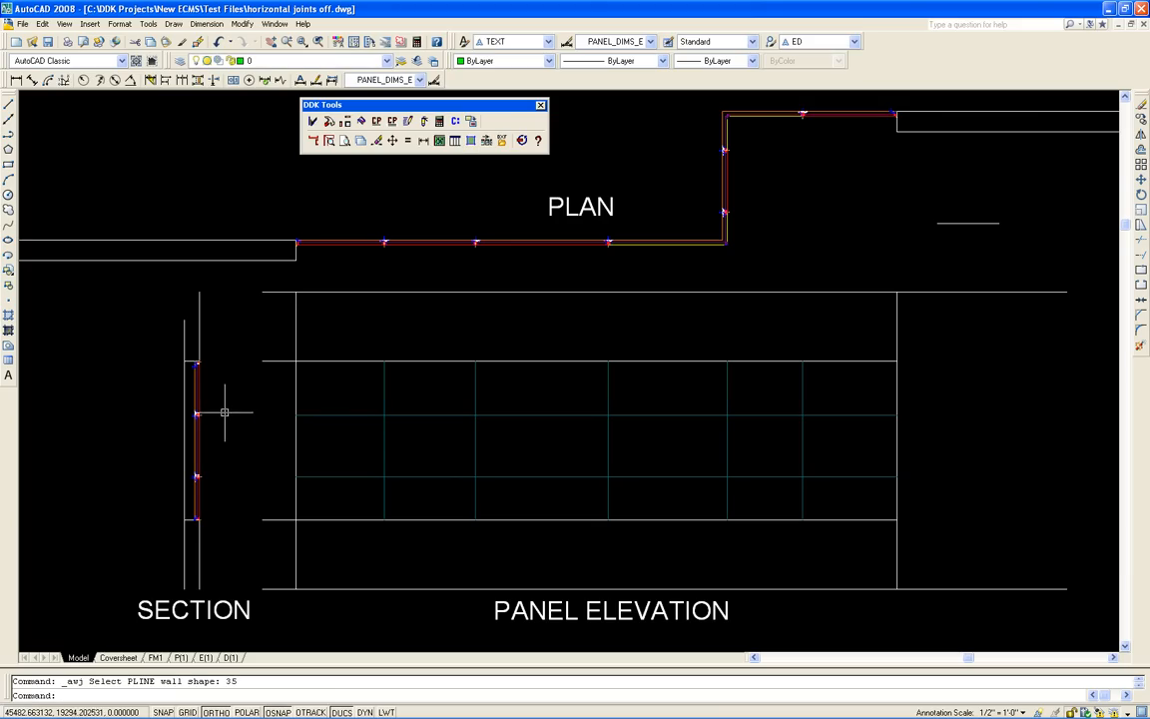
{"action": "mouse_move", "coordinate": [415, 176]}
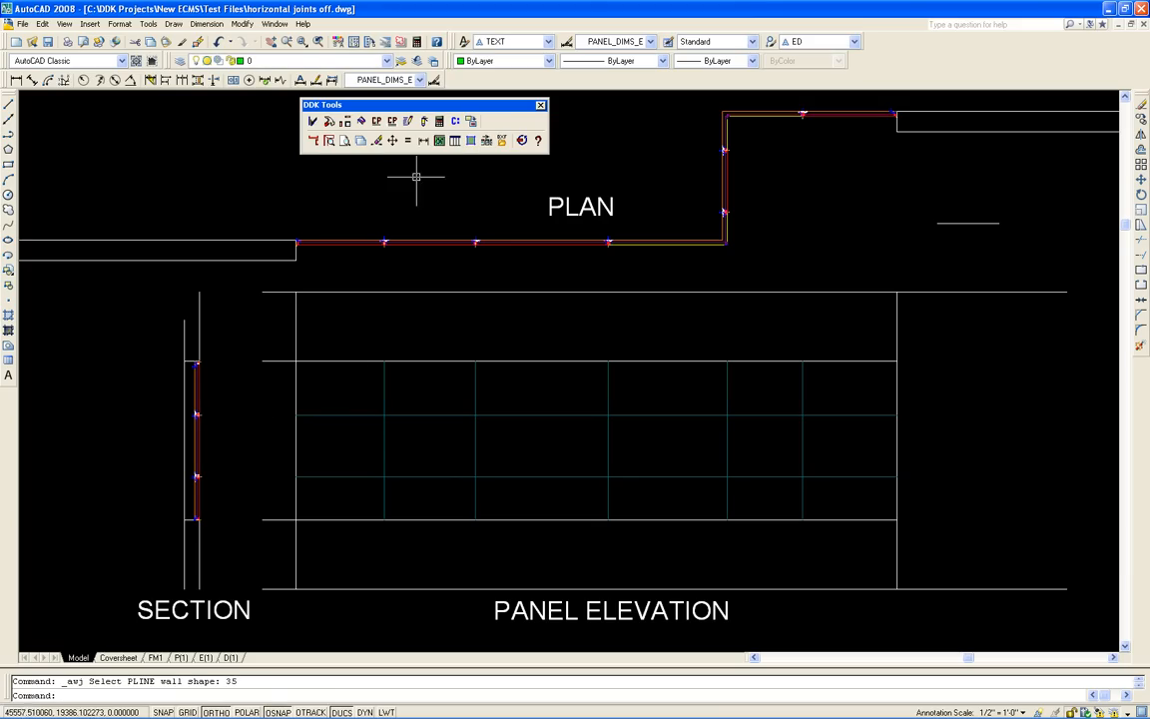
{"action": "mouse_move", "coordinate": [529, 280]}
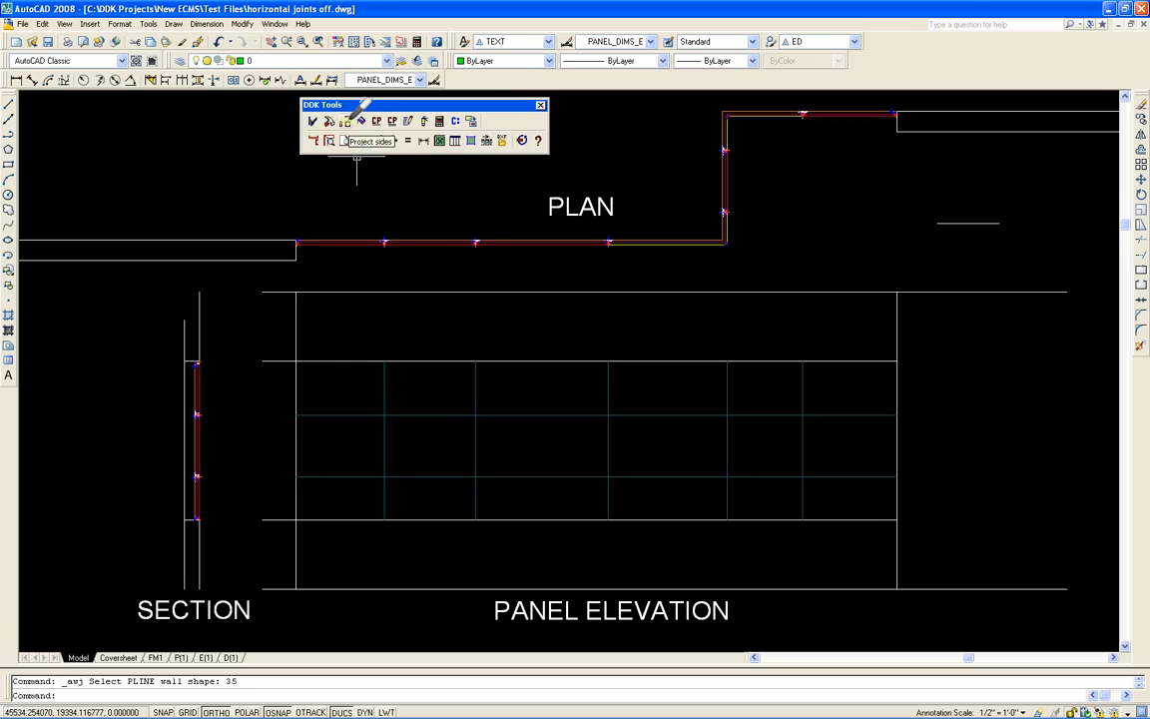
- Project plan and section joints onto the elevation, numbering panels starting at f1
{"action": "left_click", "coordinate": [344, 139]}
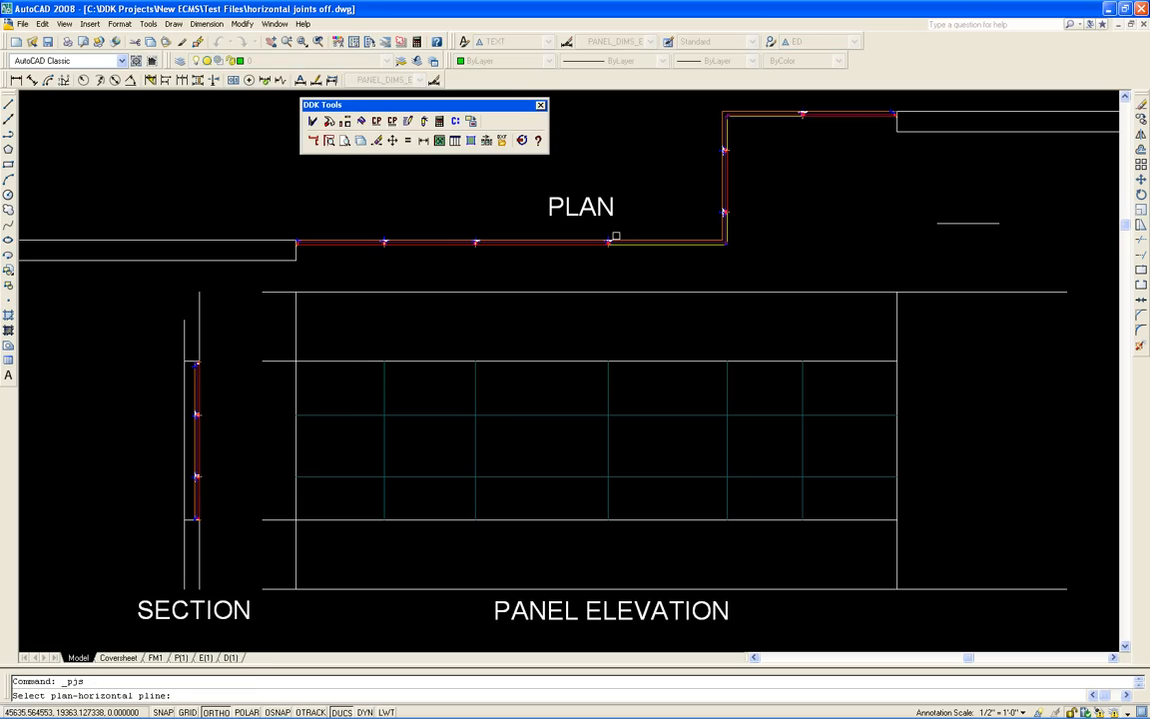
{"action": "left_click", "coordinate": [580, 361]}
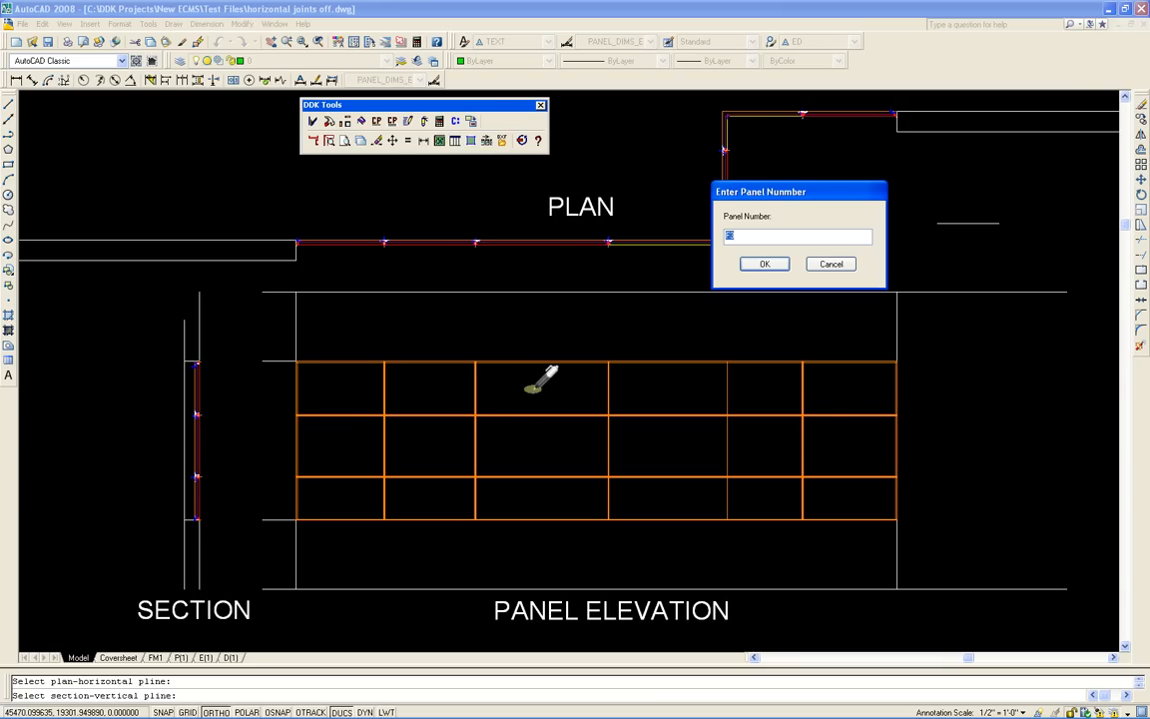
{"action": "mouse_move", "coordinate": [749, 390]}
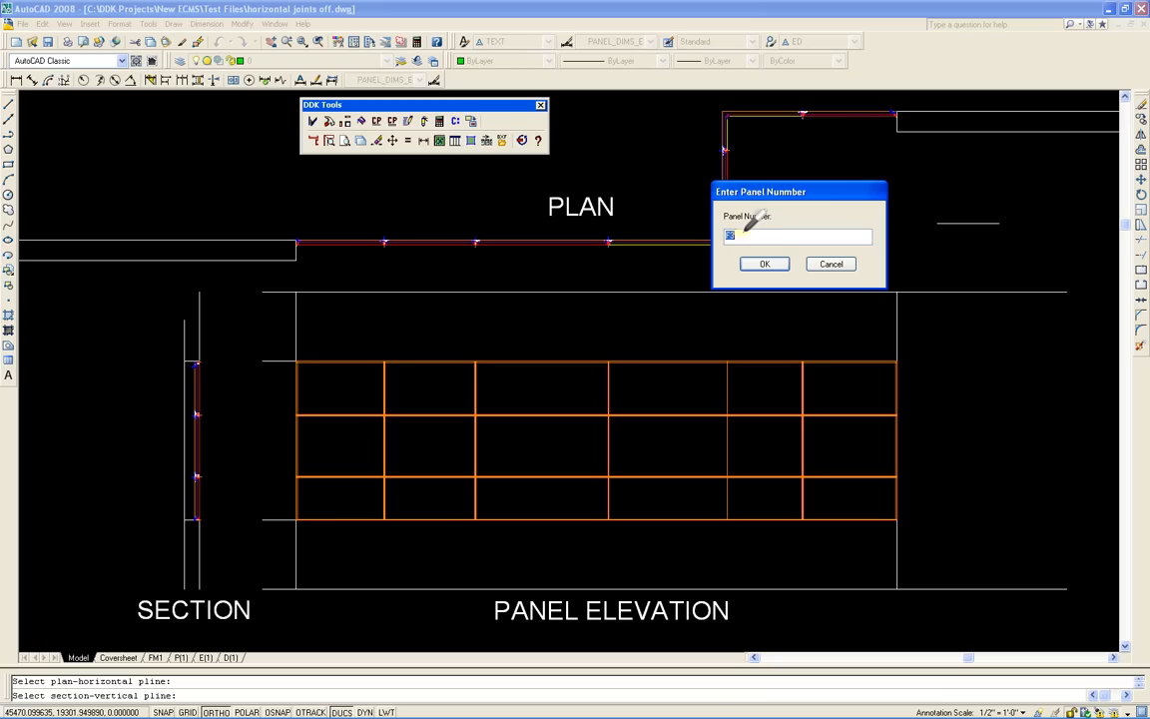
{"action": "type", "text": "f1"}
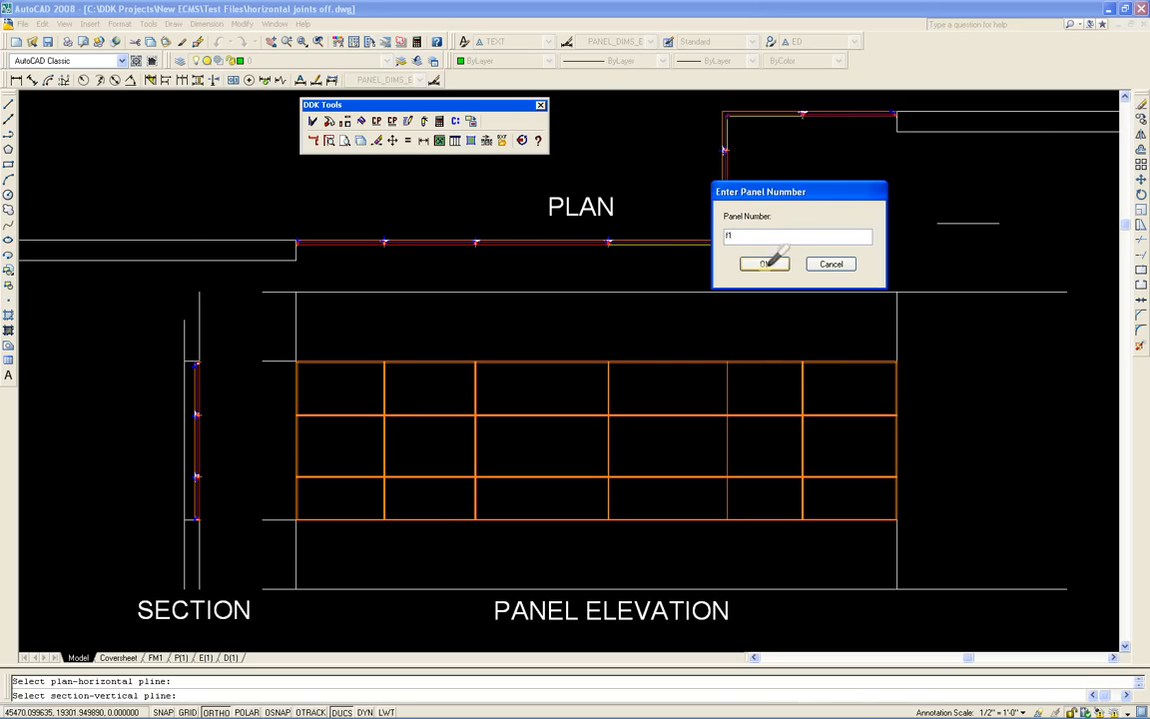
{"action": "left_click", "coordinate": [764, 264]}
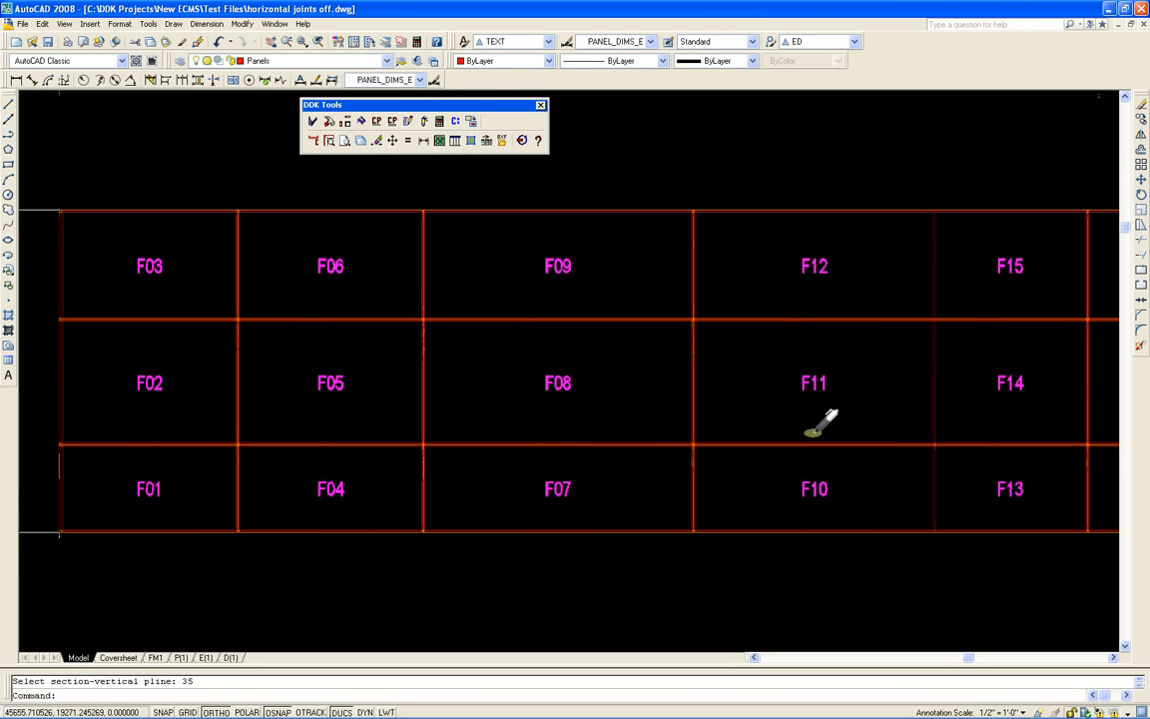
- Zoom out to show the plan, section and full F01–F18 elevation together
{"action": "scroll", "scroll_direction": "down", "scroll_amount": 3}
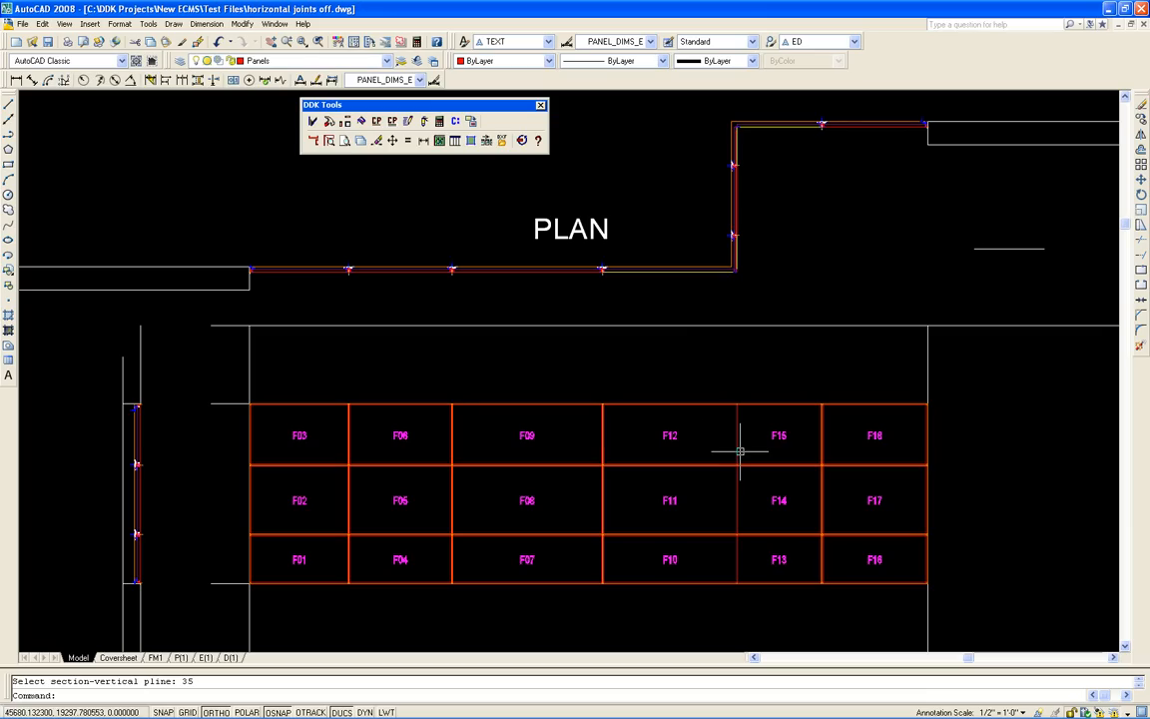
{"action": "mouse_move", "coordinate": [691, 458]}
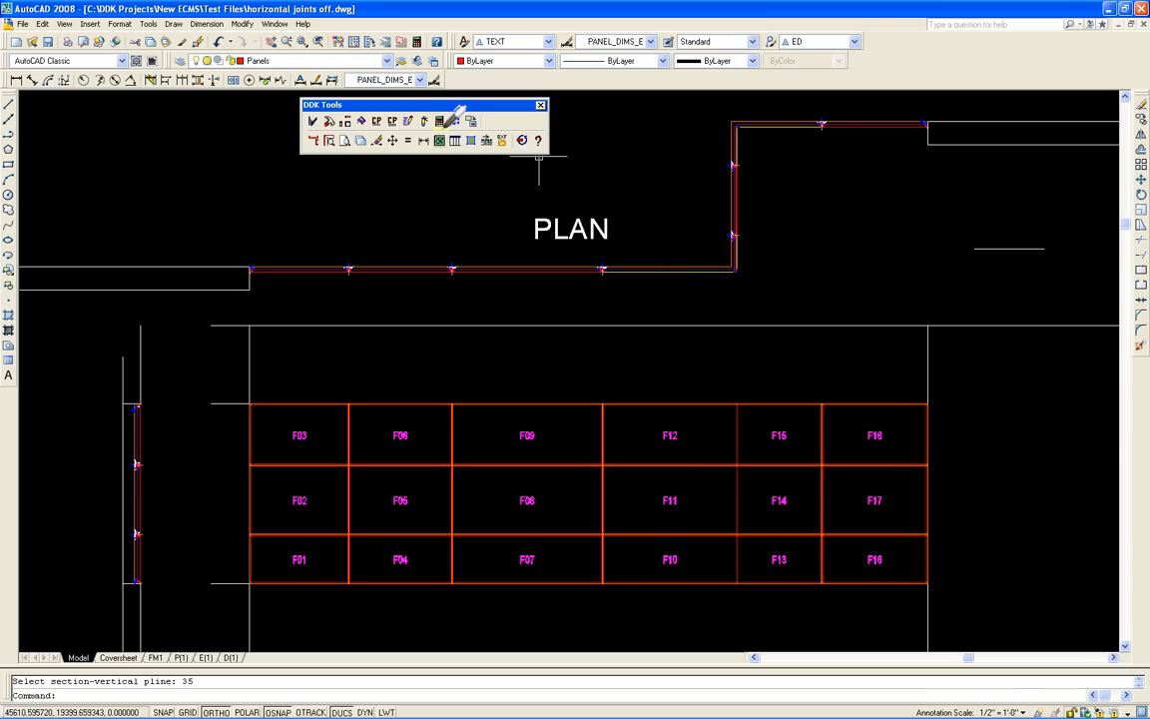
- Quick-link panel columns F10–F12 and F13–F15 to their matching plan wall segments
{"action": "left_click", "coordinate": [469, 121]}
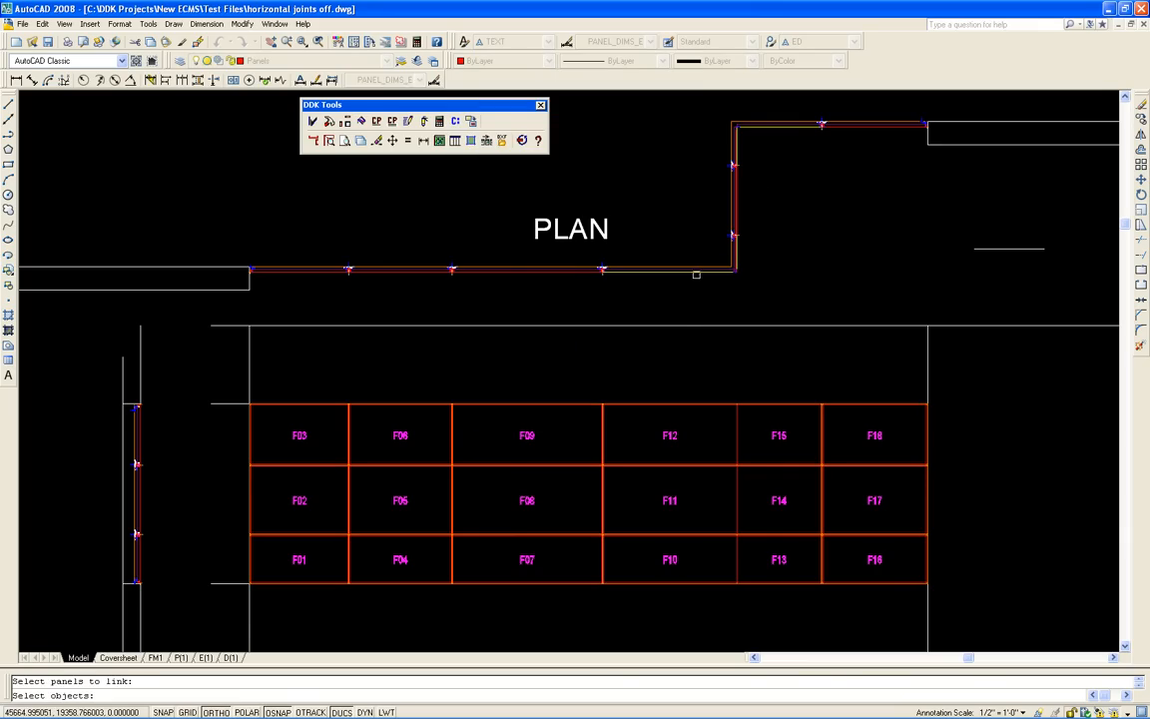
{"action": "left_click", "coordinate": [669, 499]}
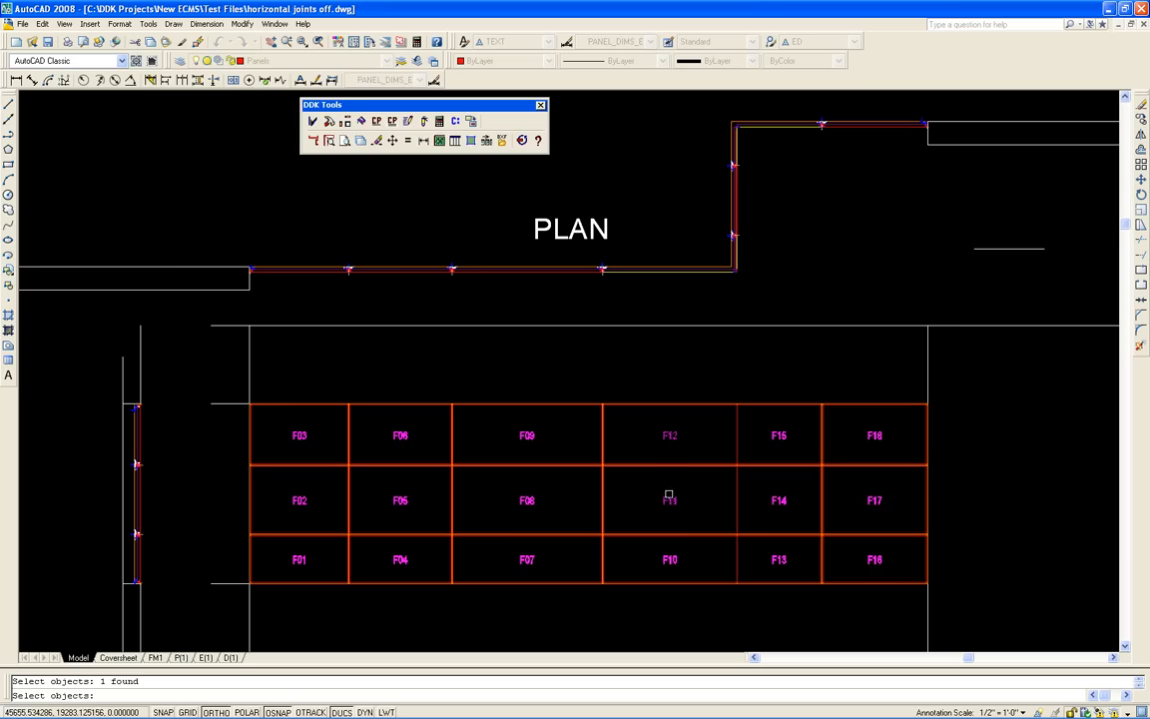
{"action": "left_click", "coordinate": [669, 499]}
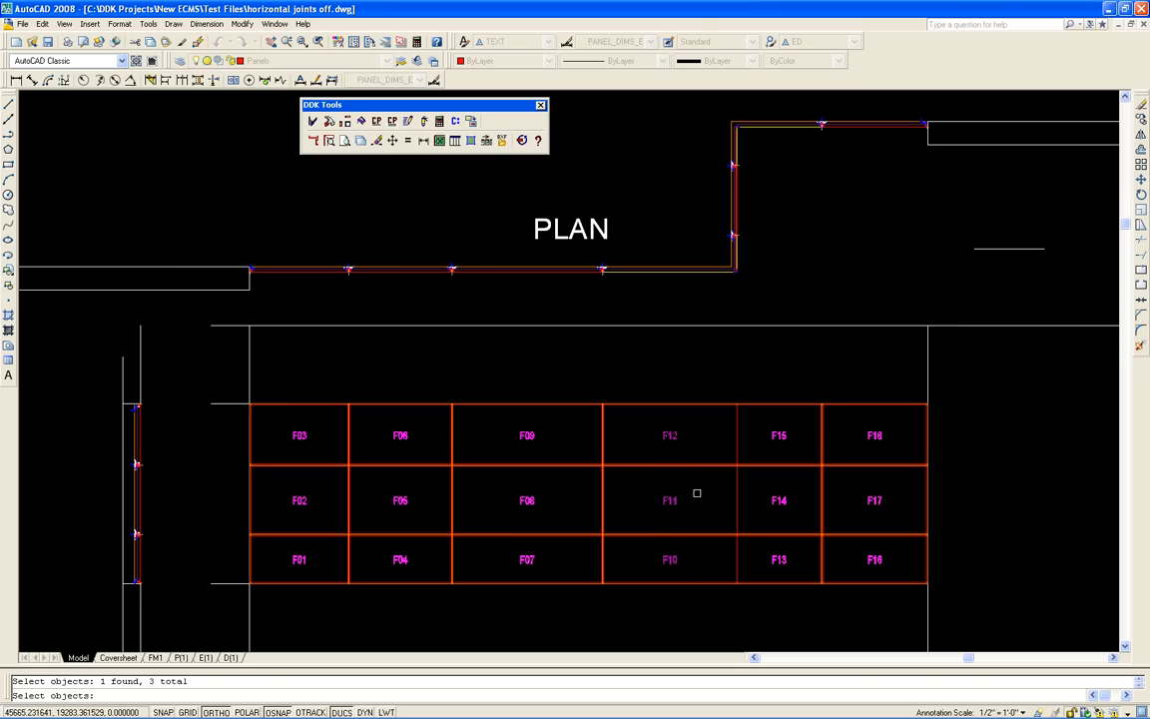
{"action": "right_click", "coordinate": [697, 492]}
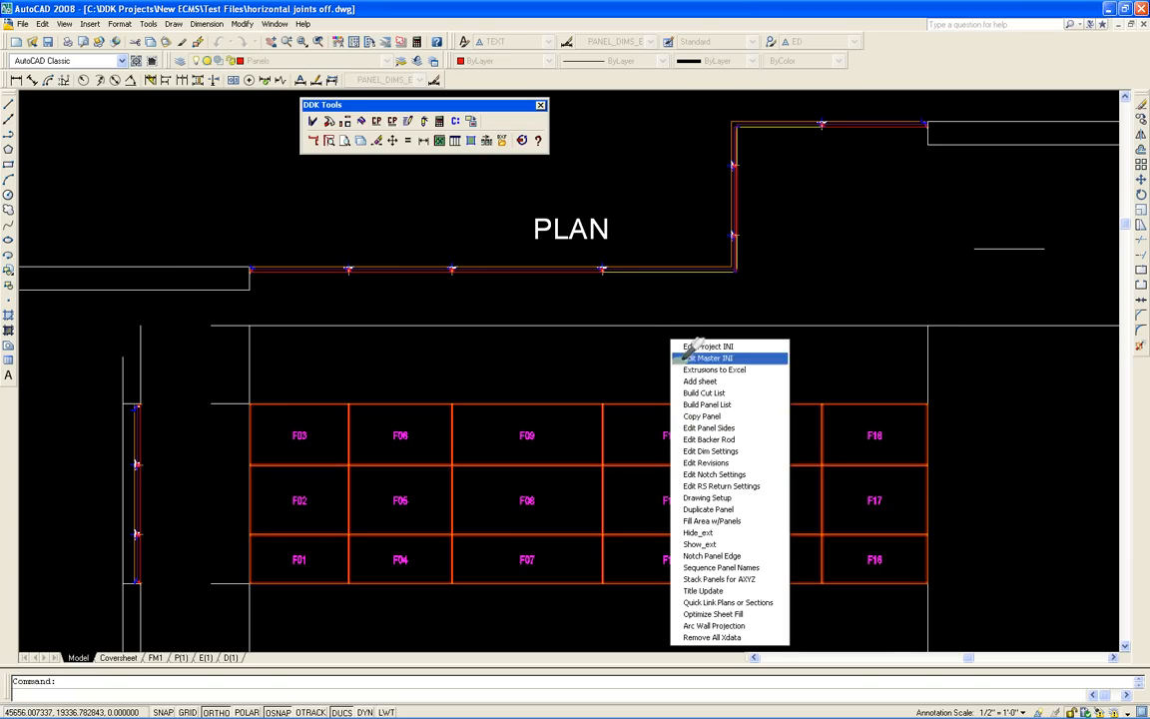
{"action": "mouse_move", "coordinate": [728, 602]}
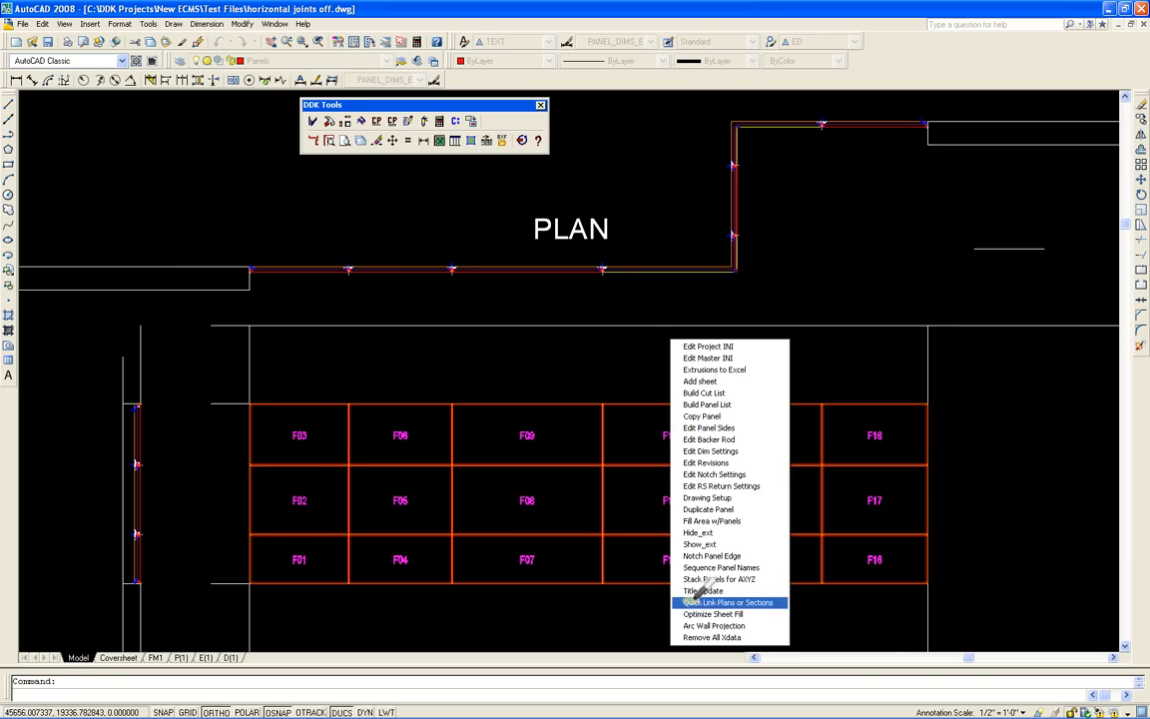
{"action": "left_click", "coordinate": [728, 602]}
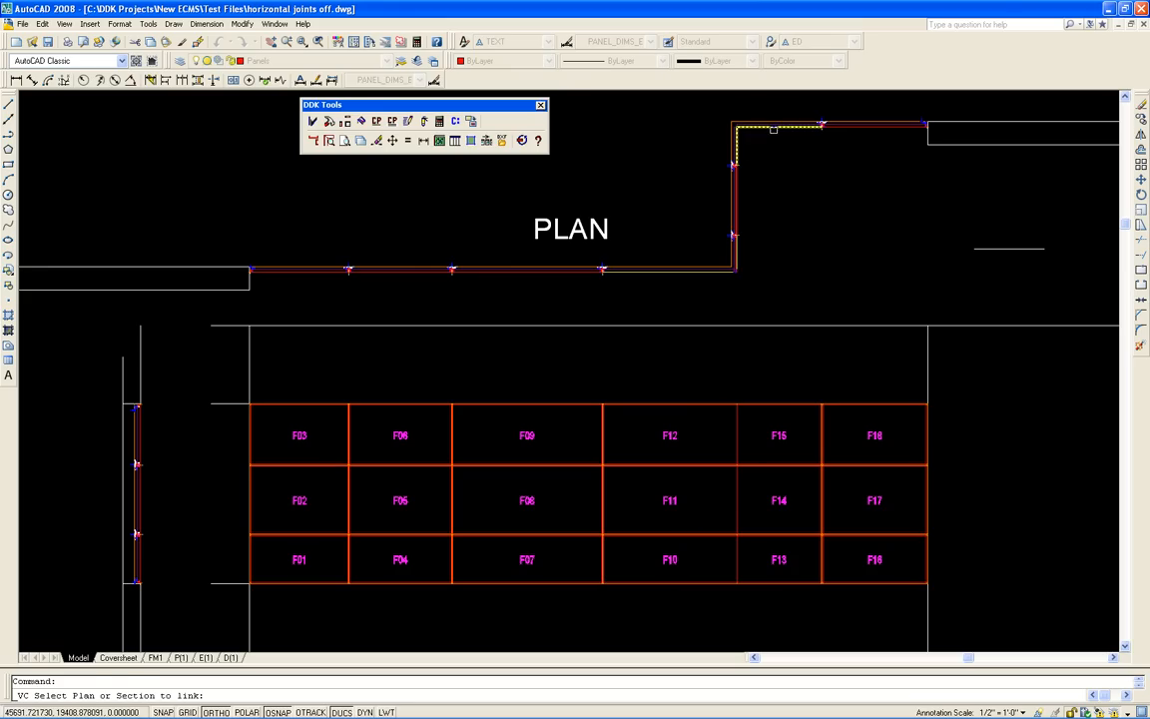
{"action": "left_click", "coordinate": [778, 435]}
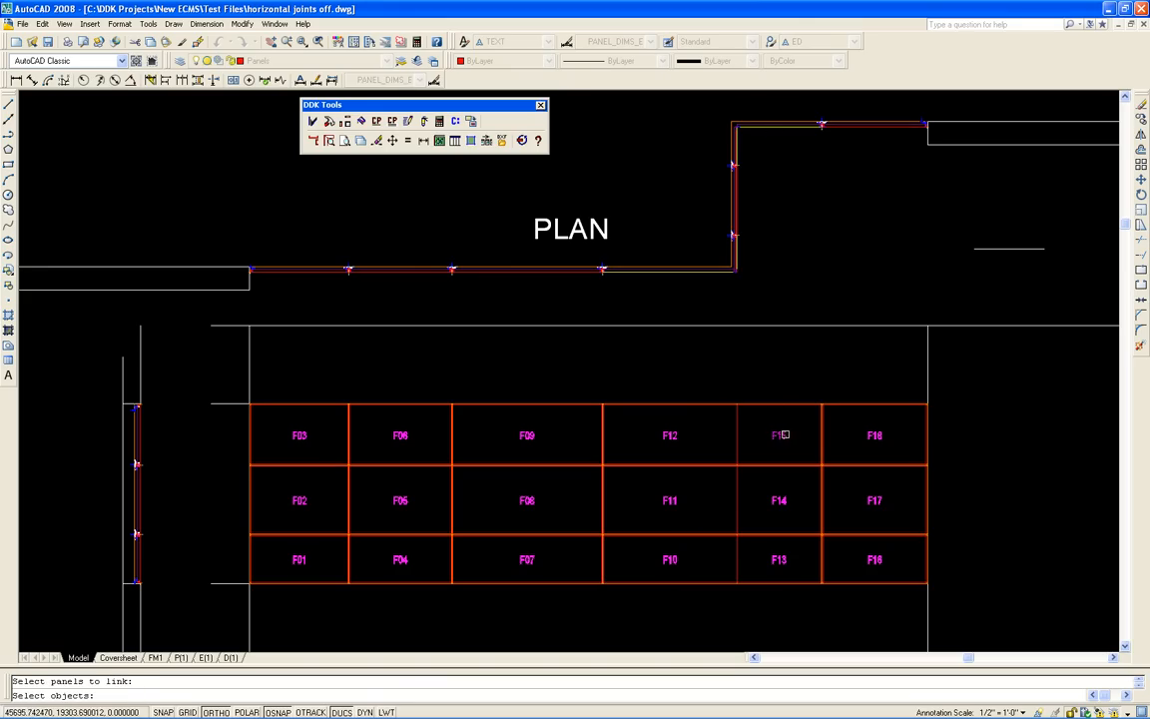
{"action": "left_click", "coordinate": [779, 559]}
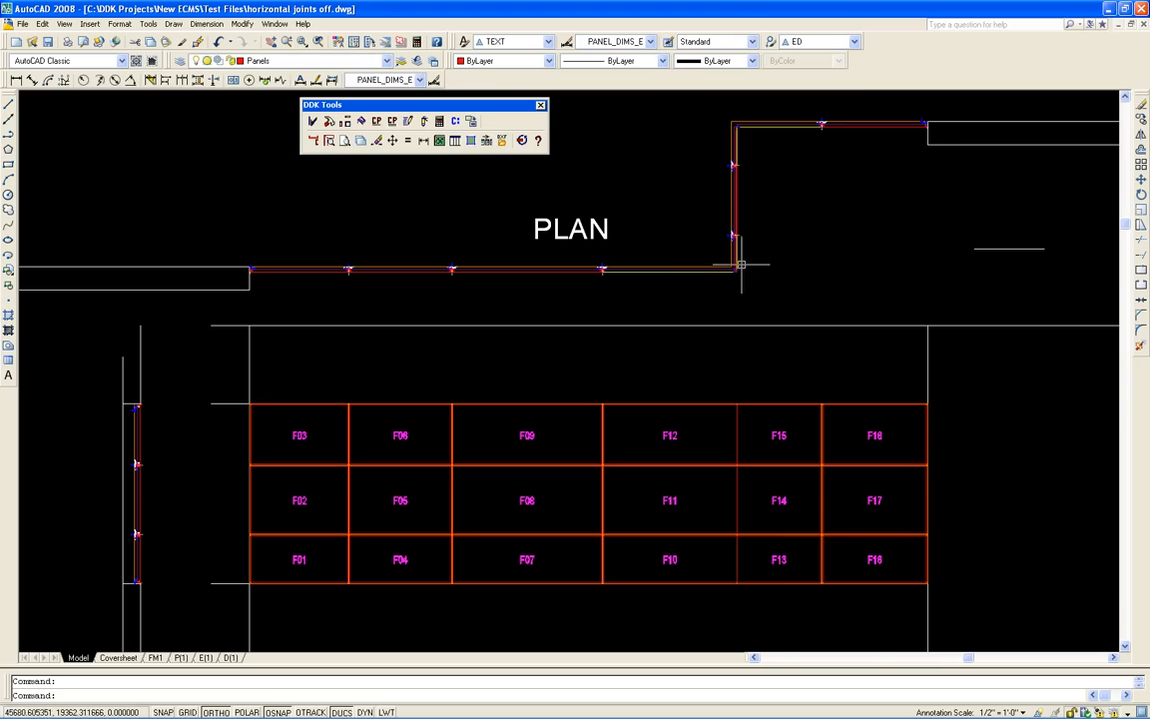
{"action": "mouse_move", "coordinate": [742, 392]}
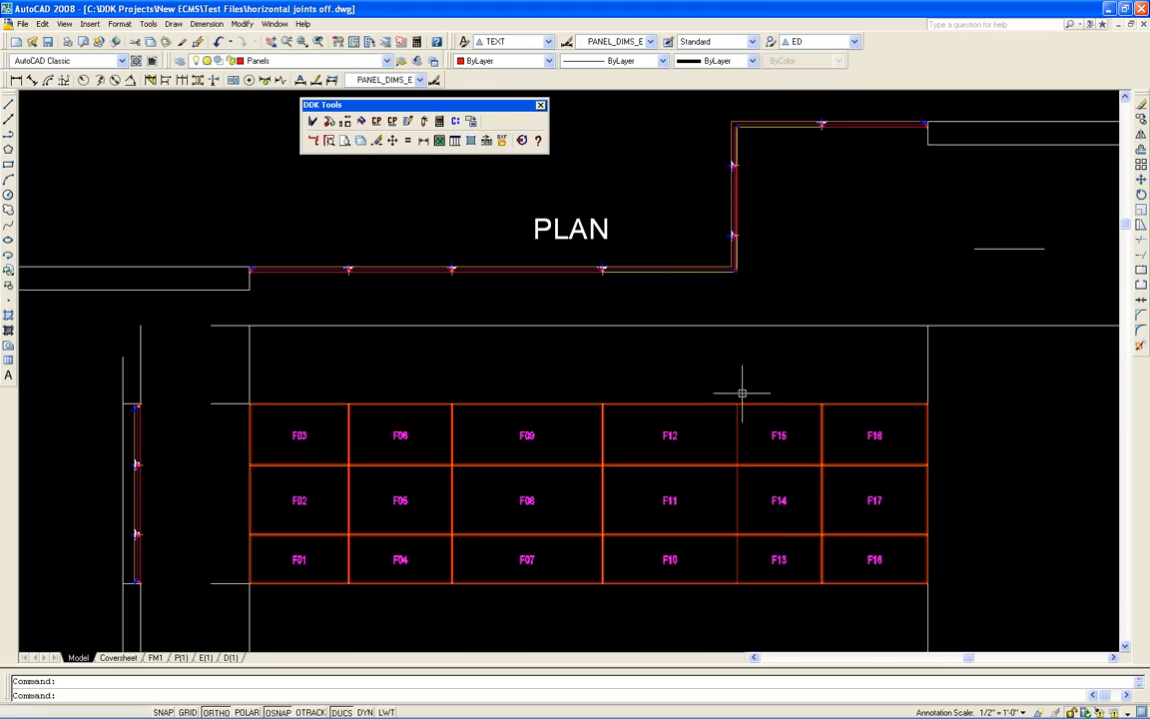
{"action": "mouse_move", "coordinate": [736, 429]}
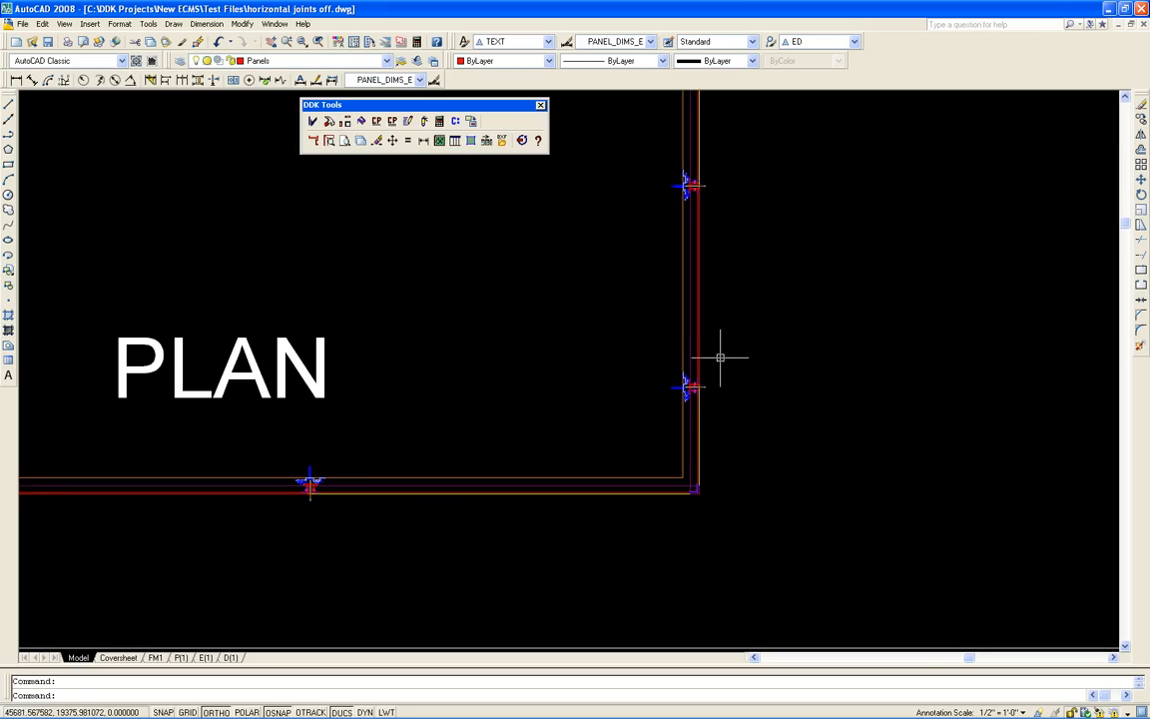
{"action": "mouse_move", "coordinate": [756, 302]}
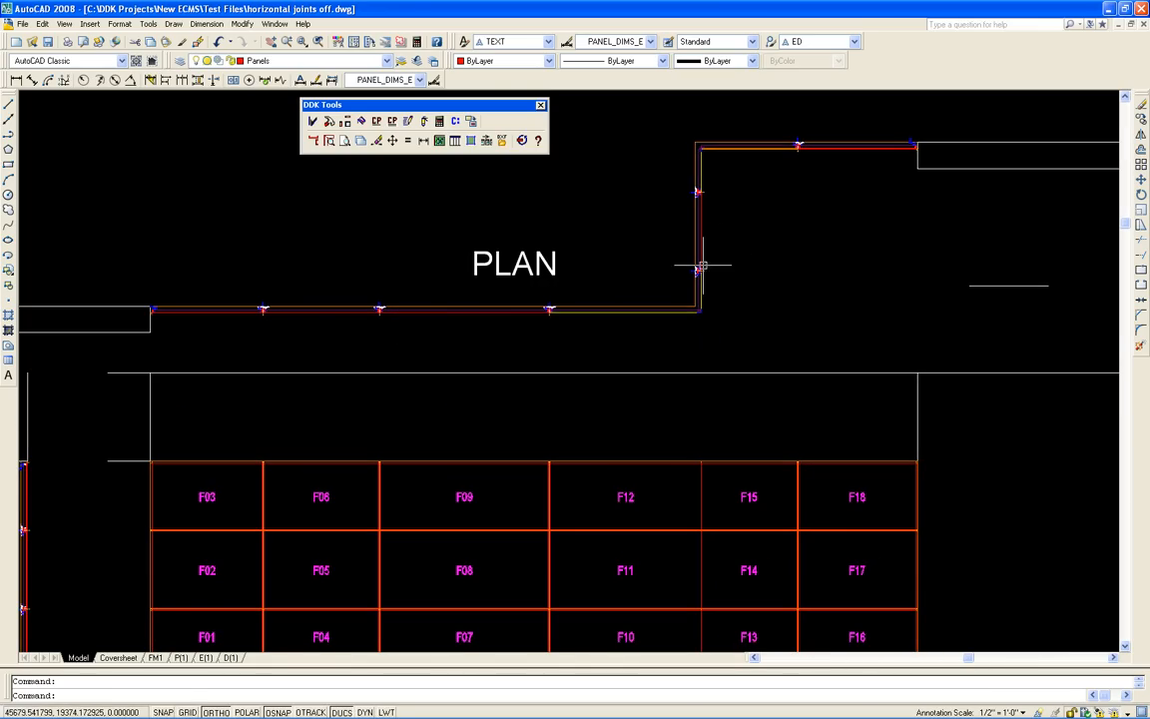
{"action": "mouse_move", "coordinate": [699, 264]}
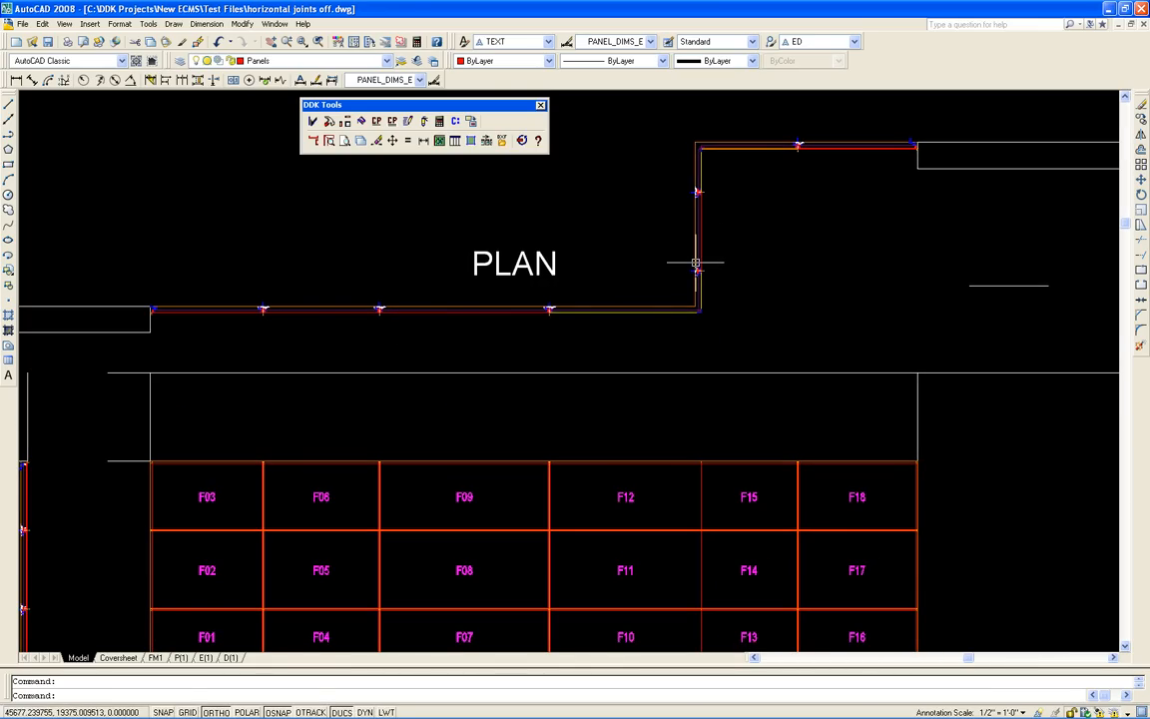
{"action": "mouse_move", "coordinate": [1006, 295]}
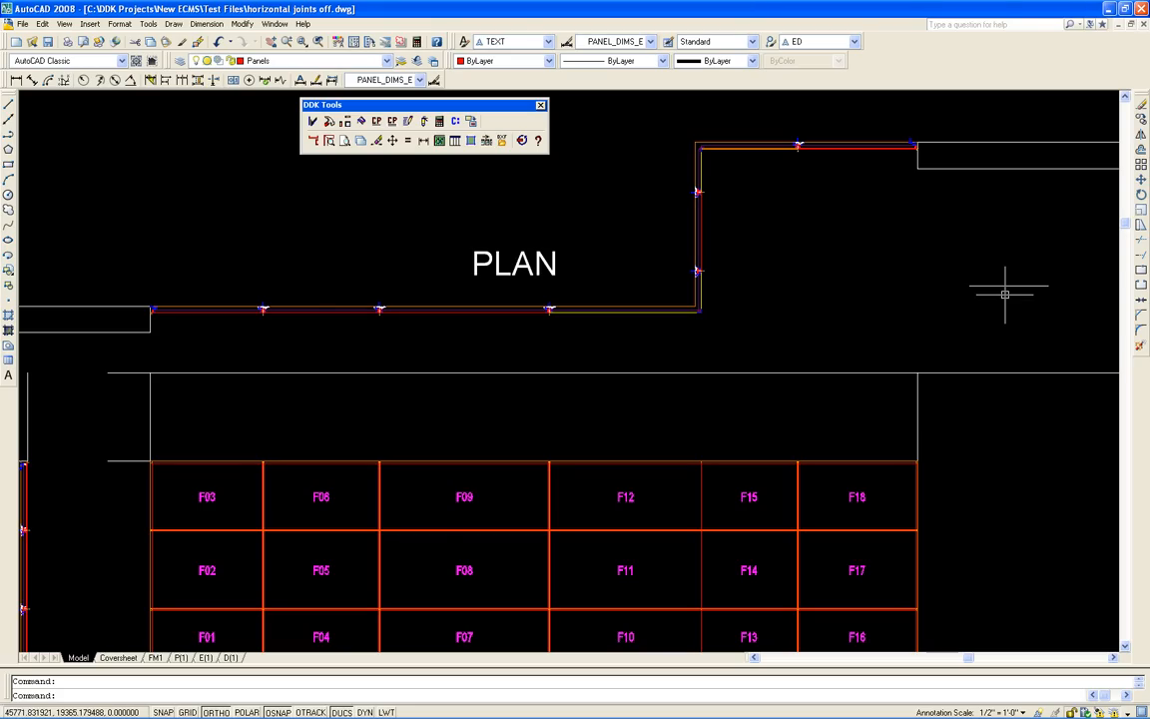
{"action": "mouse_move", "coordinate": [702, 230]}
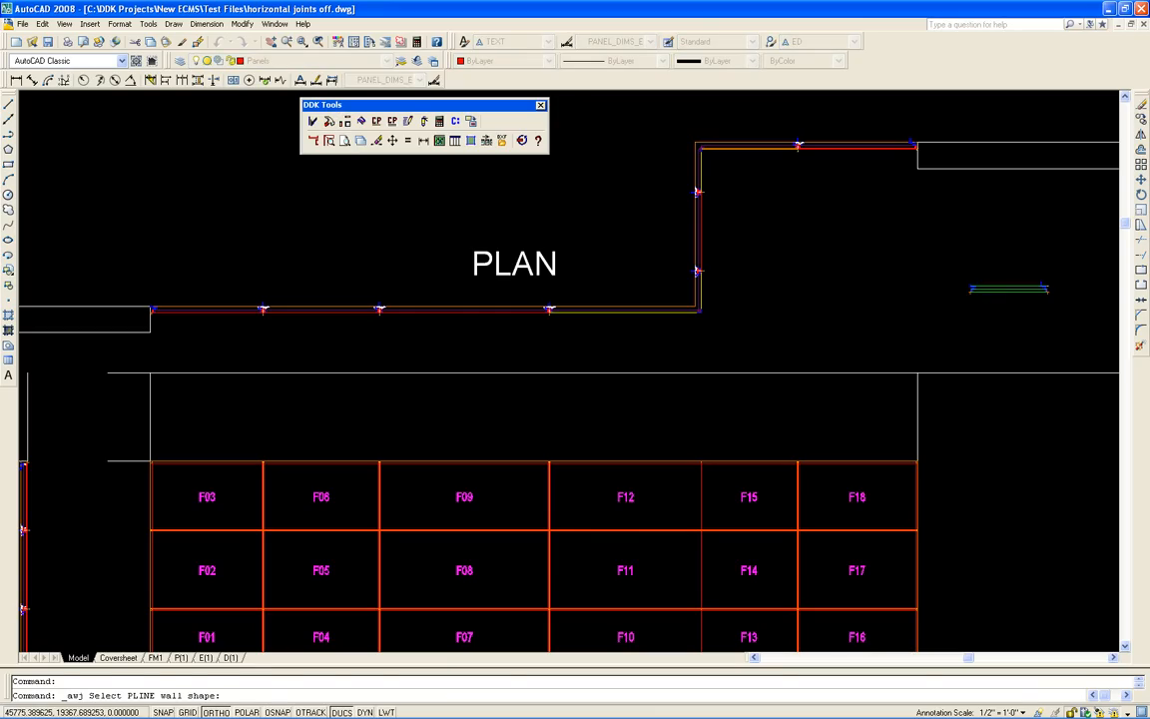
- Build the corner return panel column from the plan wall, numbering it F19–F21
{"action": "left_click", "coordinate": [1009, 289]}
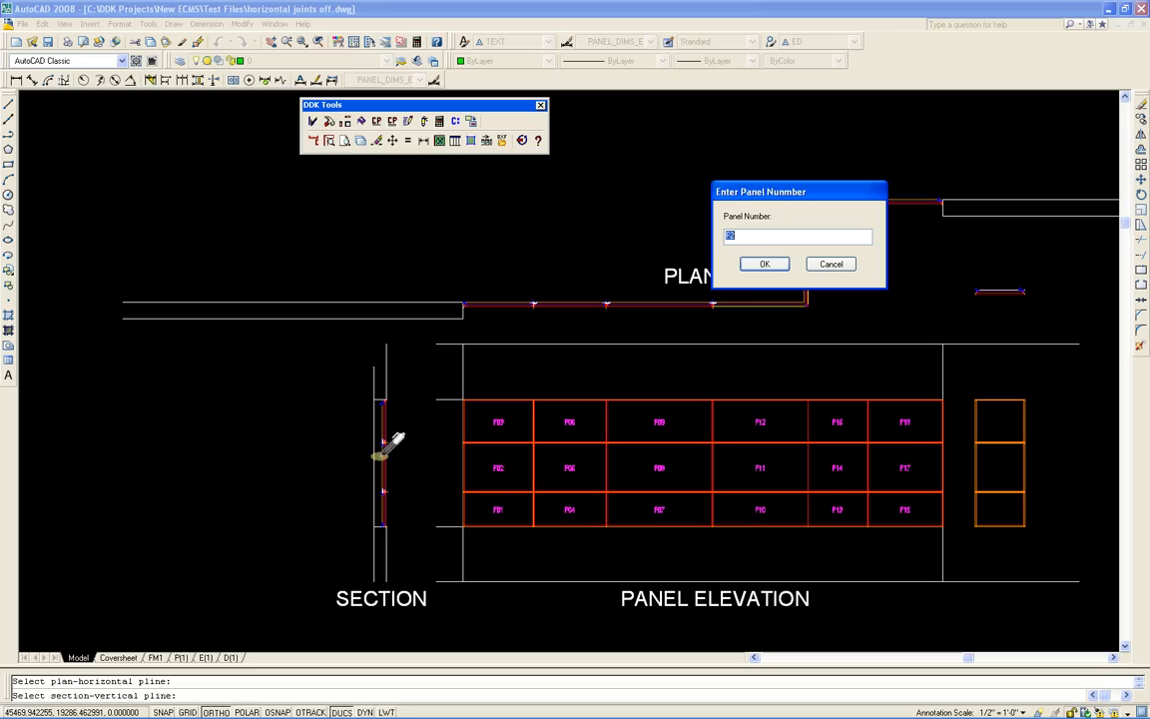
{"action": "mouse_move", "coordinate": [794, 230]}
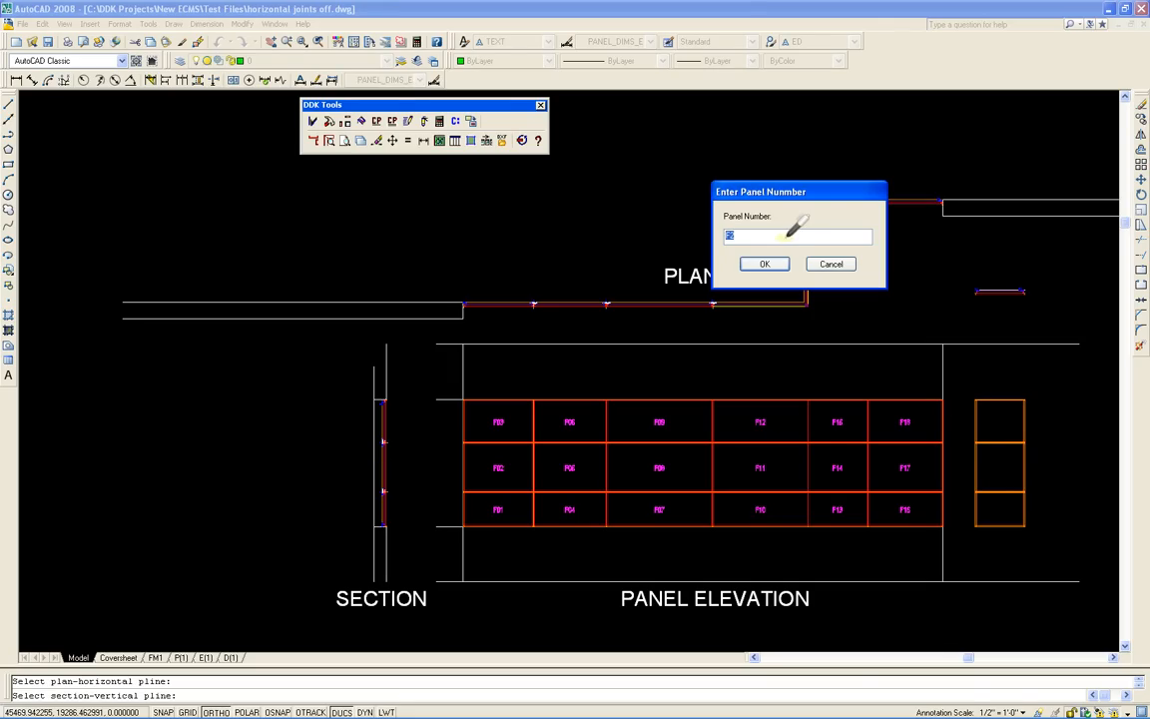
{"action": "left_click", "coordinate": [764, 263]}
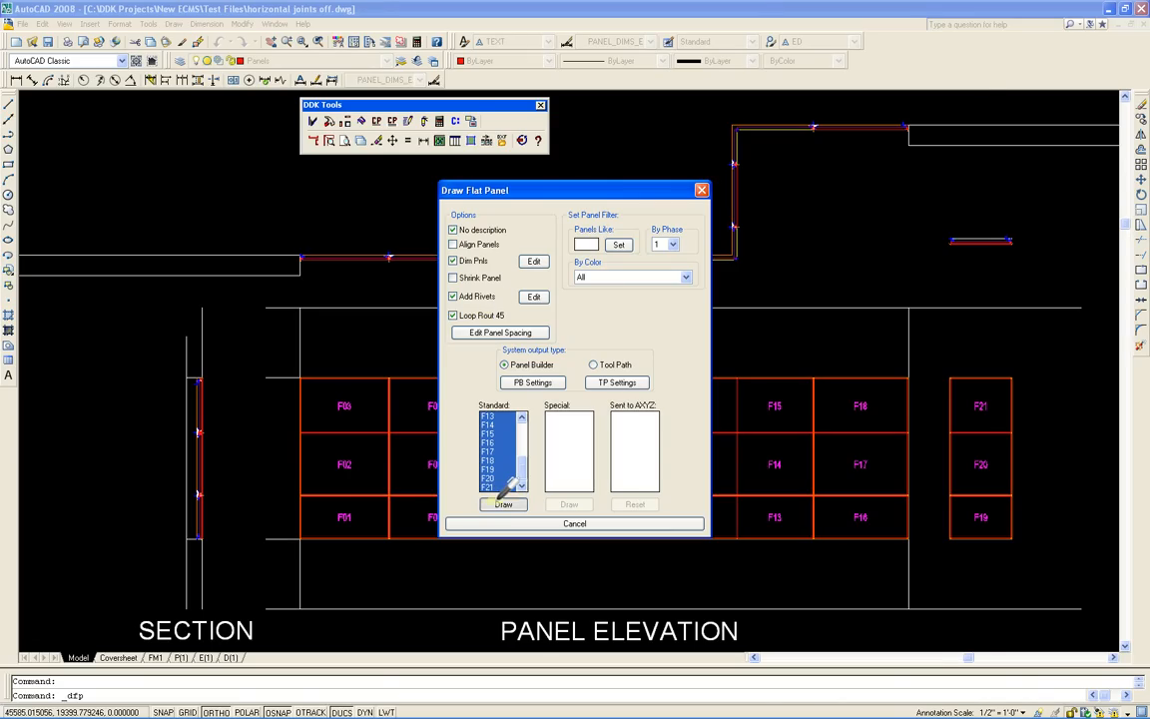
- Draw flat views of all listed panels with dimensions and rivets enabled
{"action": "left_click", "coordinate": [503, 504]}
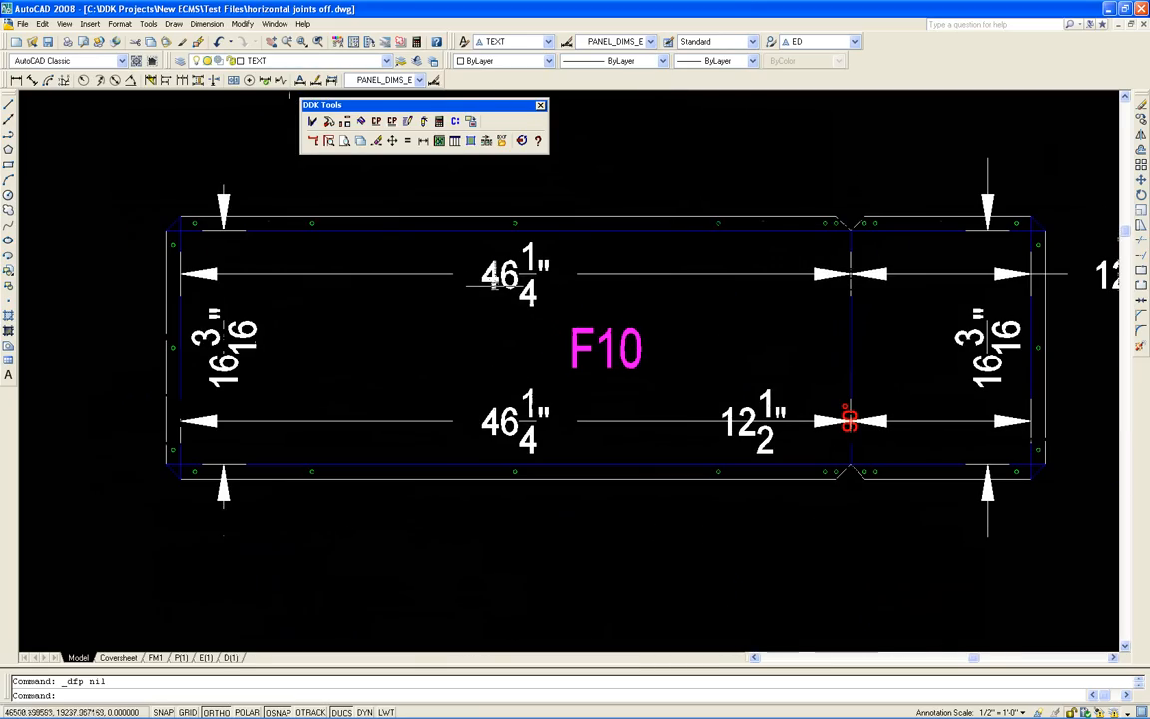
{"action": "mouse_move", "coordinate": [678, 243]}
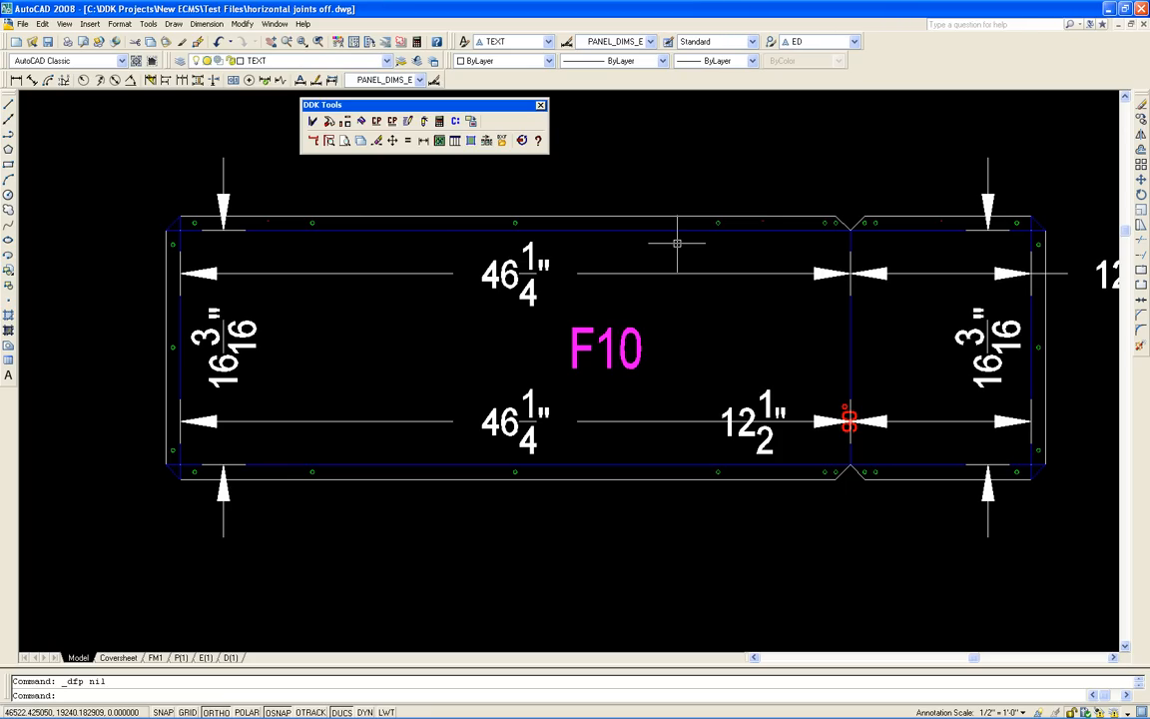
{"action": "mouse_move", "coordinate": [133, 218]}
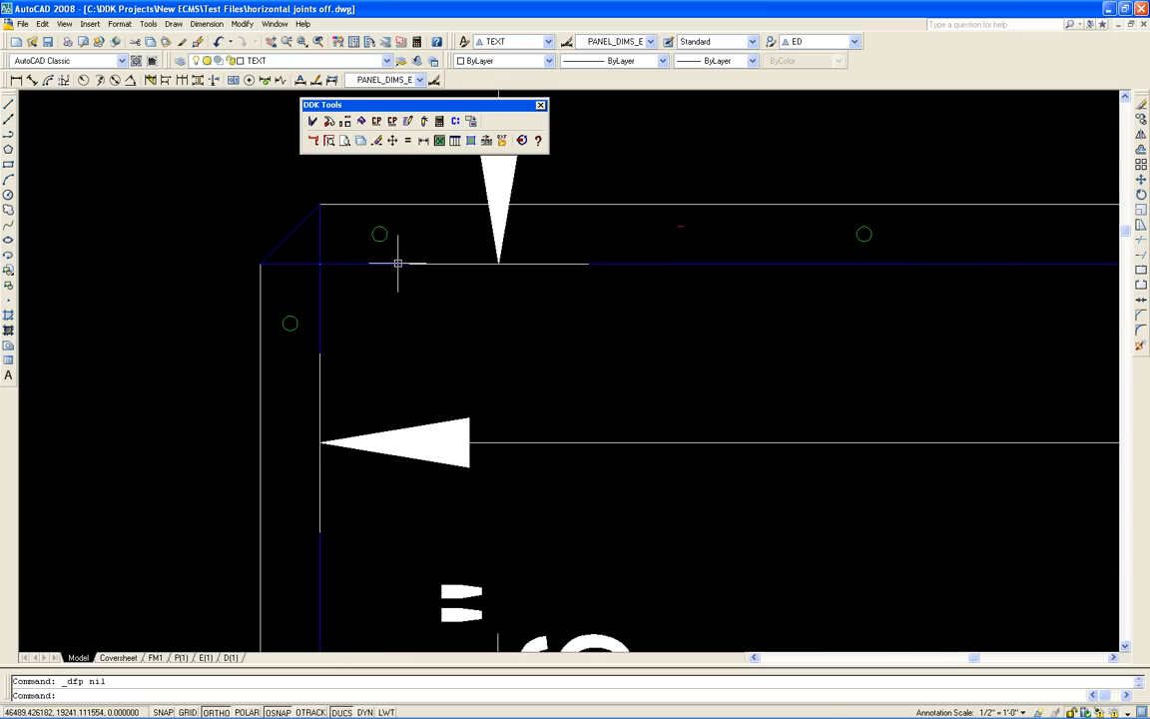
{"action": "mouse_move", "coordinate": [319, 233]}
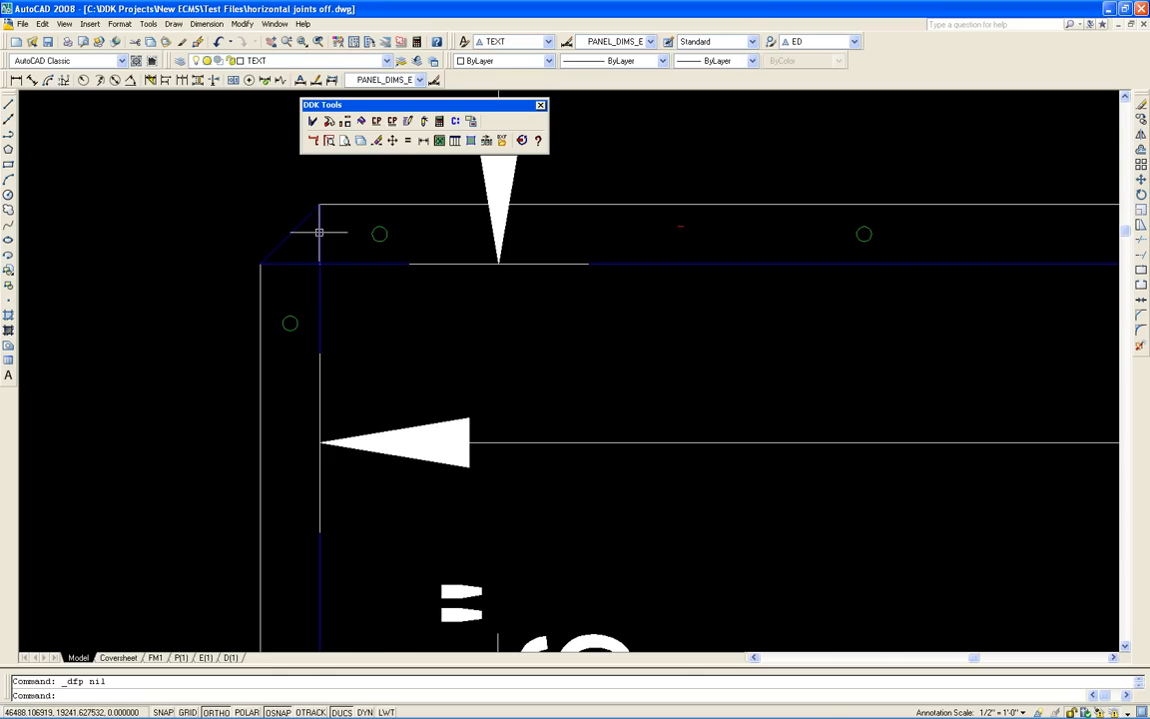
{"action": "mouse_move", "coordinate": [329, 299]}
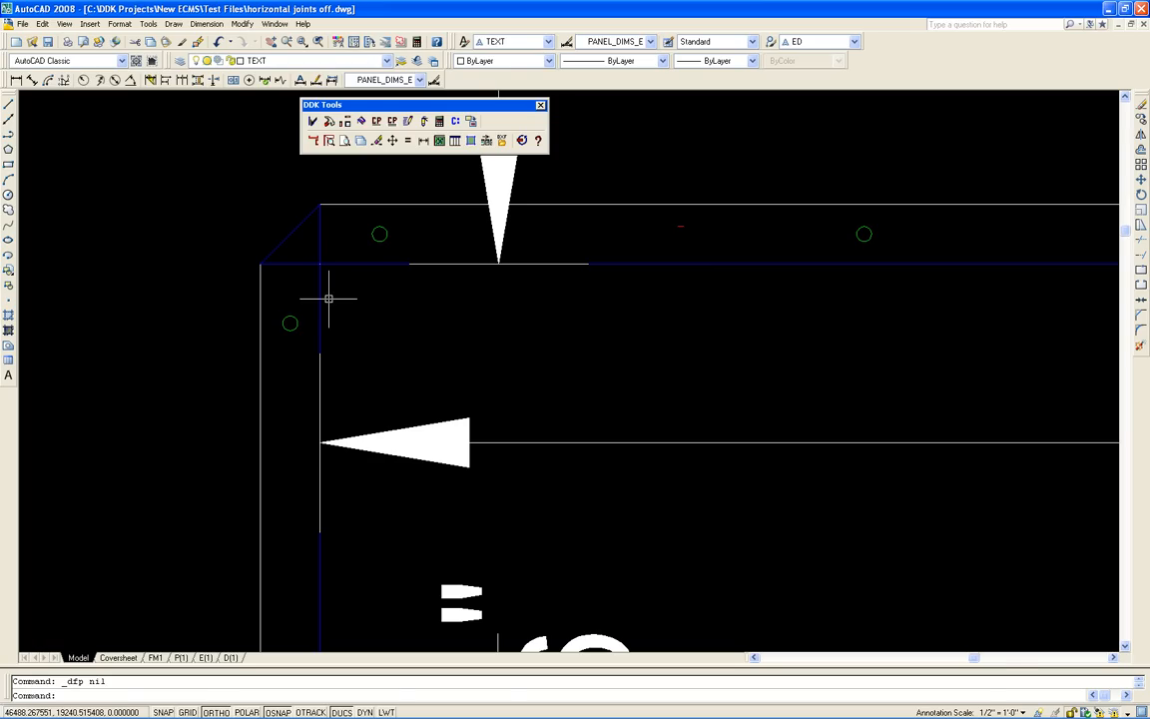
{"action": "mouse_move", "coordinate": [322, 259]}
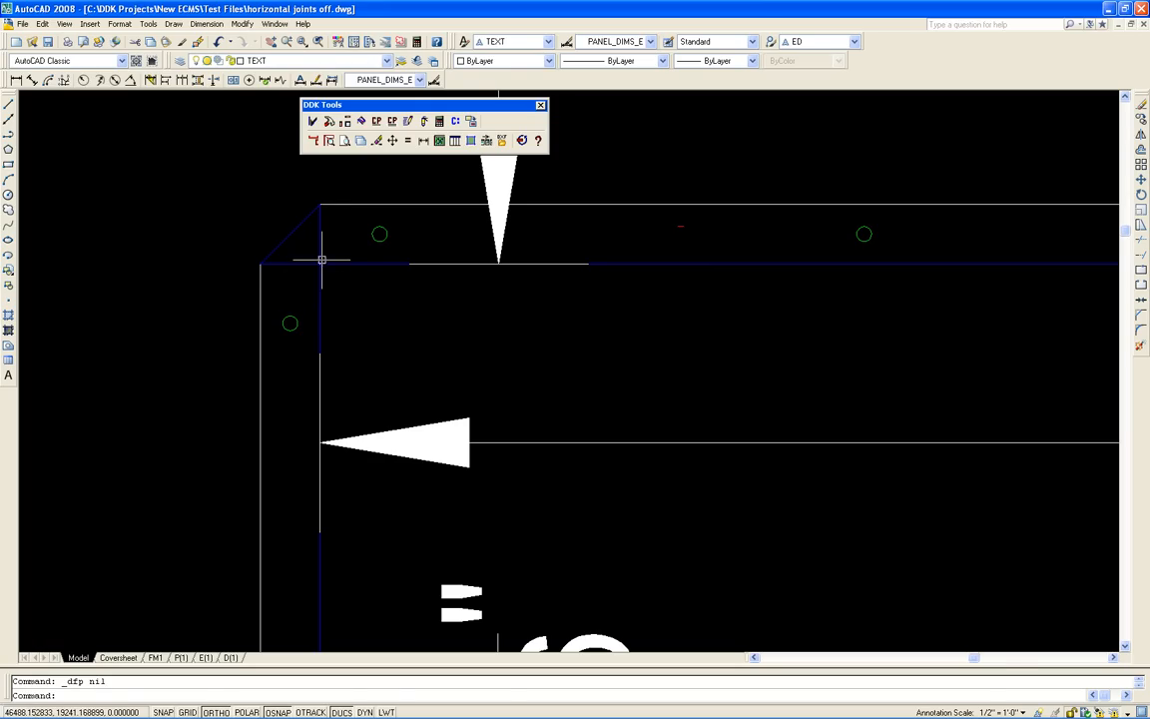
{"action": "mouse_move", "coordinate": [326, 263]}
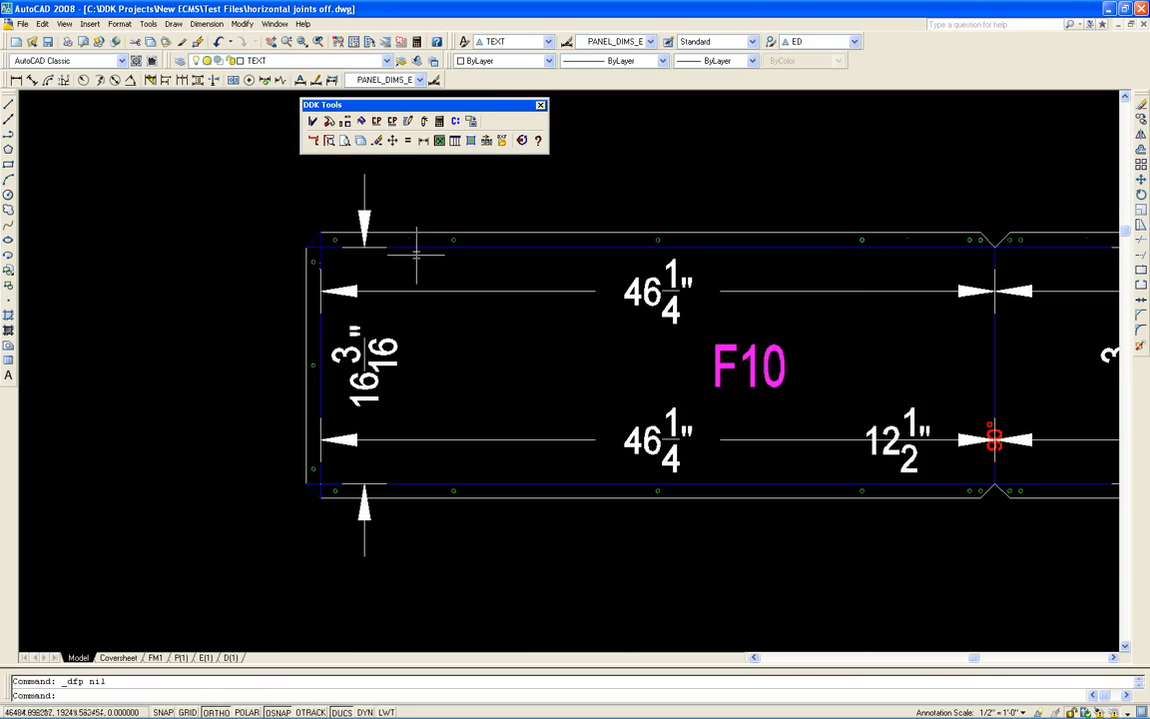
{"action": "type", "text": "vv"}
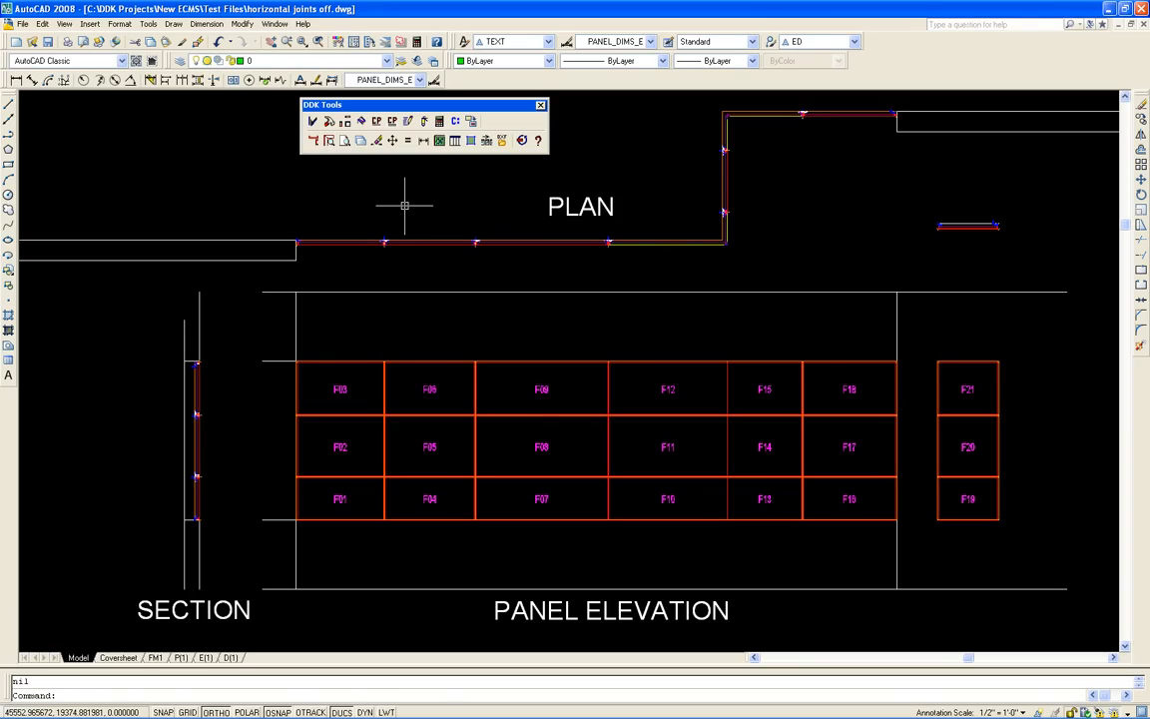
{"action": "mouse_move", "coordinate": [582, 267]}
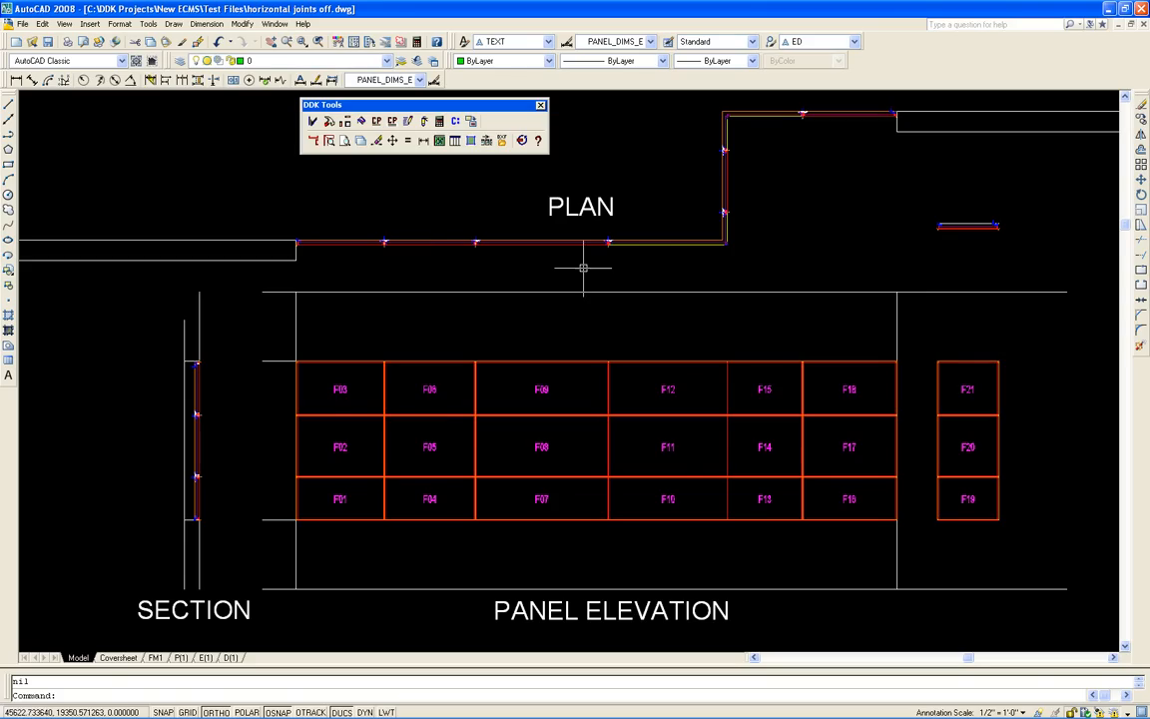
{"action": "mouse_move", "coordinate": [719, 270]}
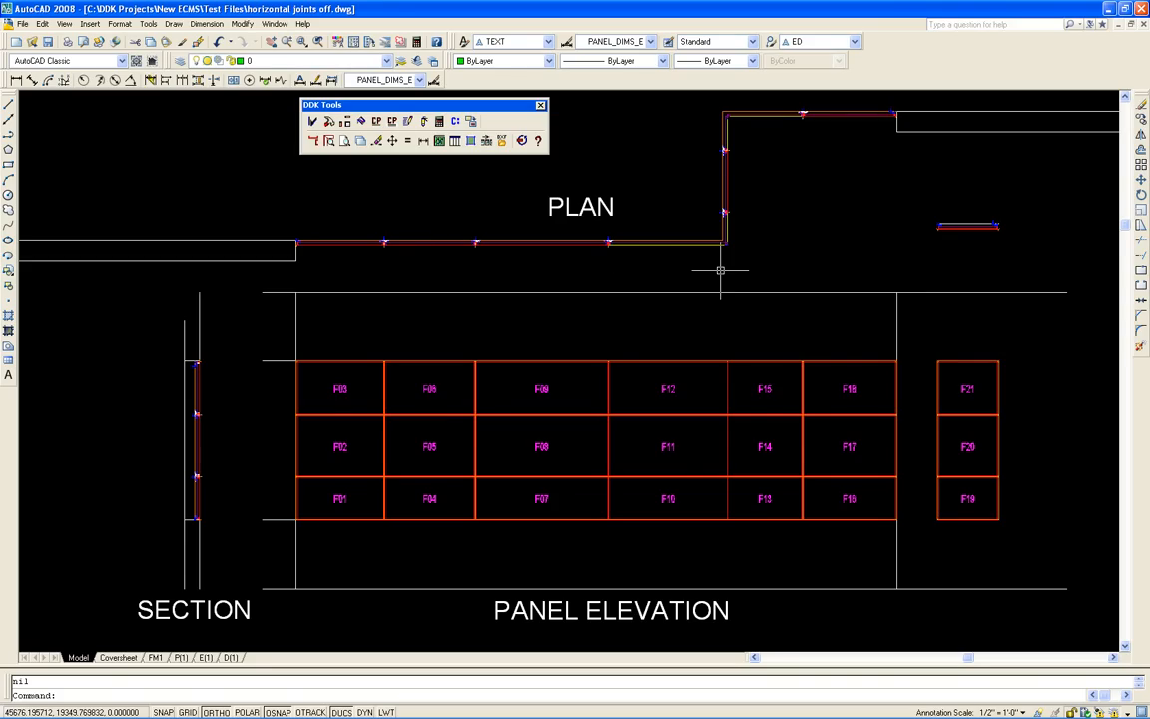